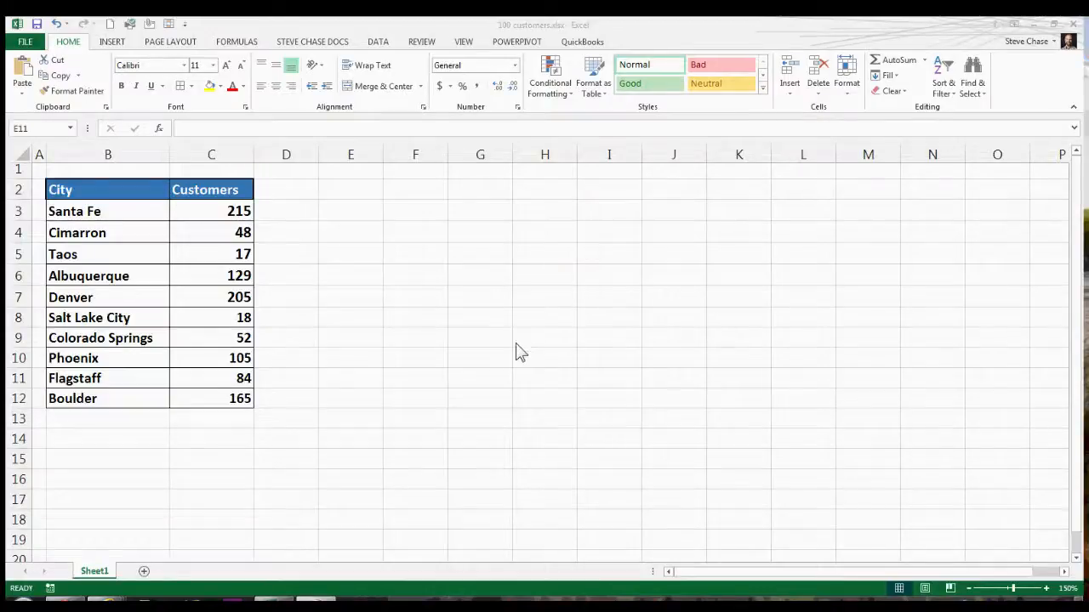
mouse_move(514, 357)
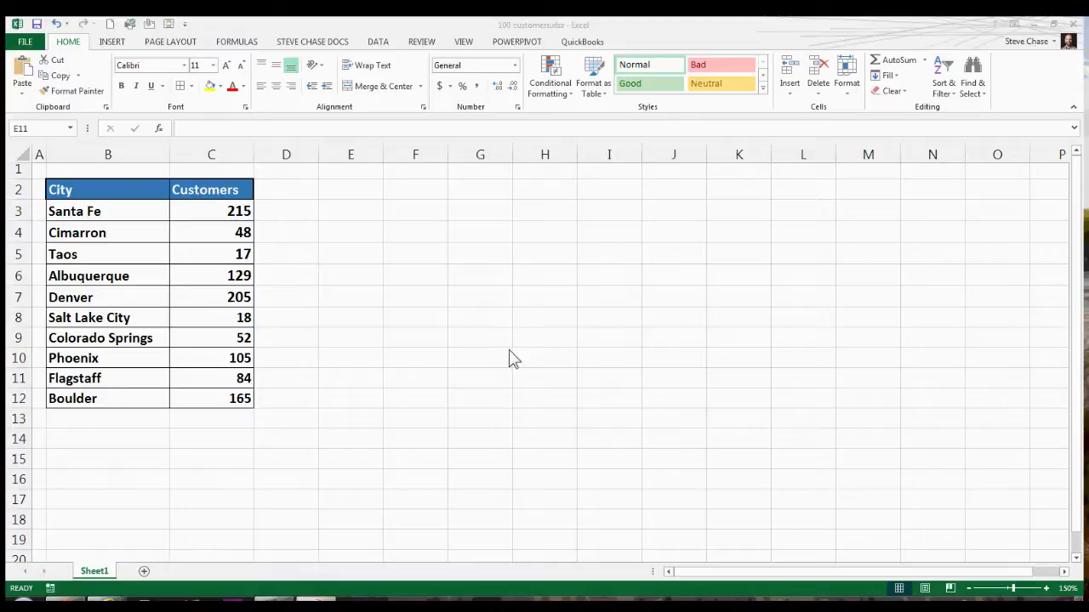
Step: Select the Customers values in C3:C12
click(211, 211)
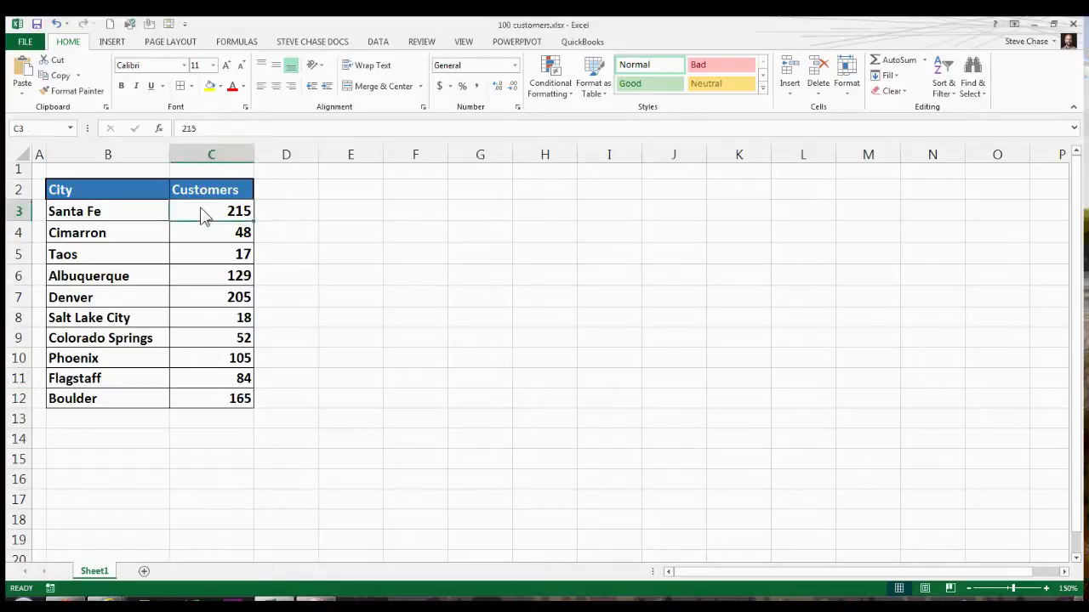
drag(210, 211, 210, 398)
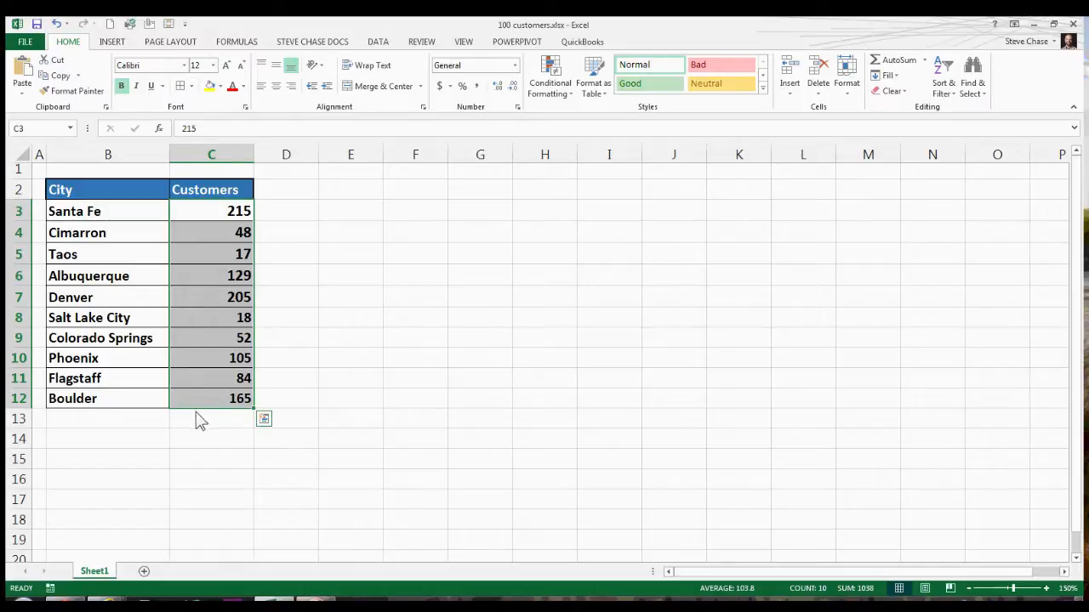
mouse_move(552, 76)
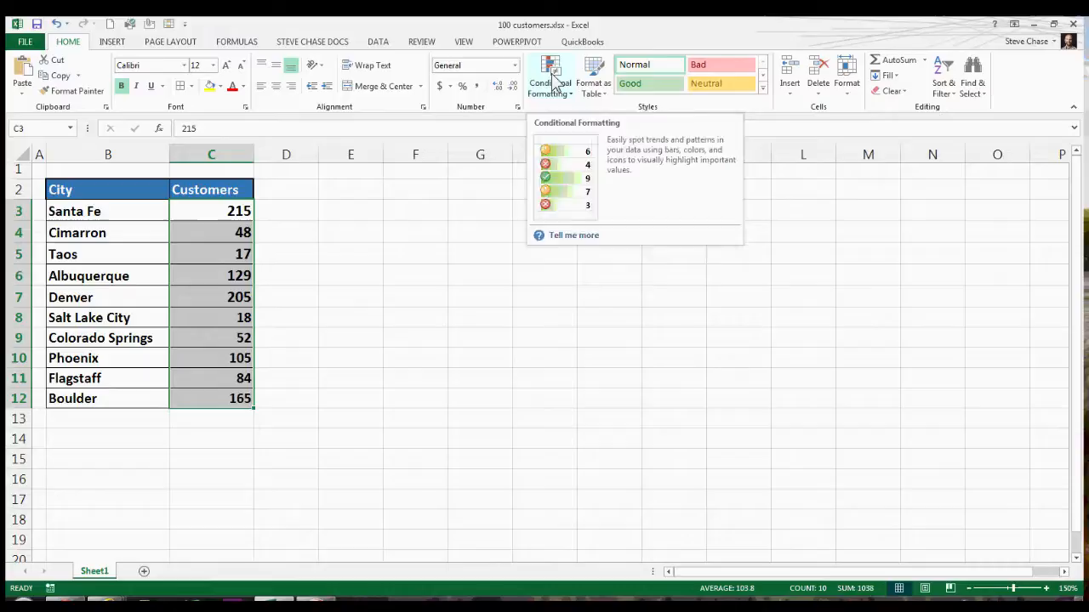
Step: Apply the 3 Traffic Lights (Unrimmed) icon set from Conditional Formatting > Icon Sets > Shapes
click(551, 77)
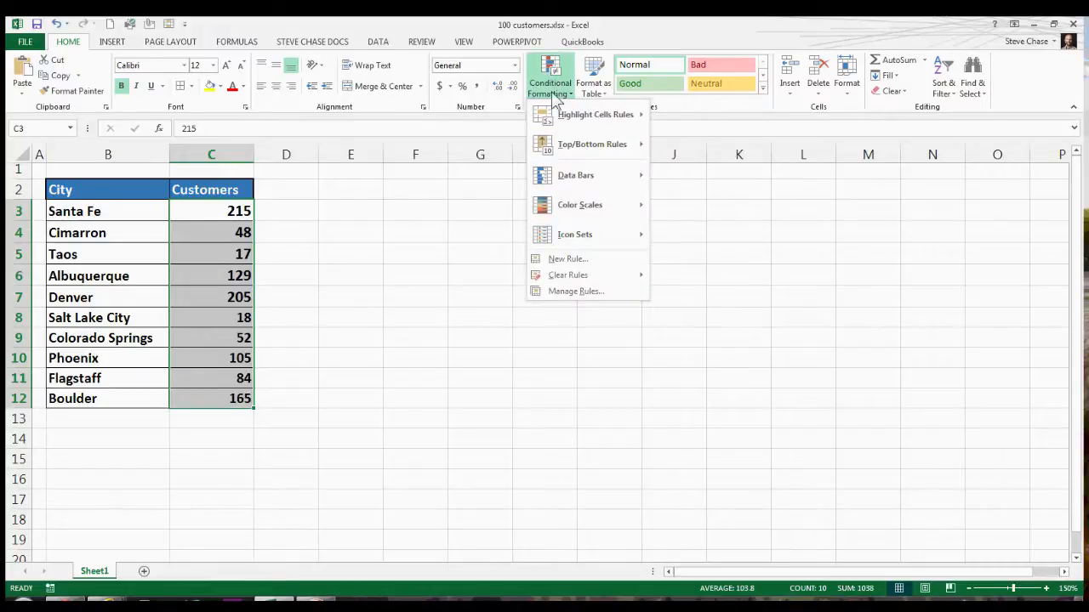
click(575, 235)
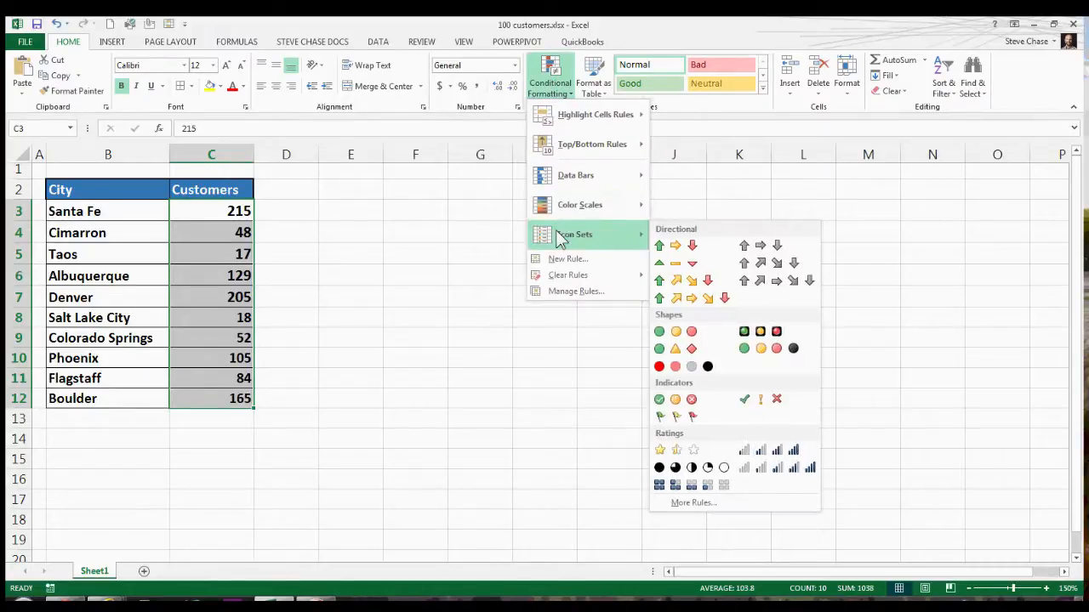
mouse_move(674, 245)
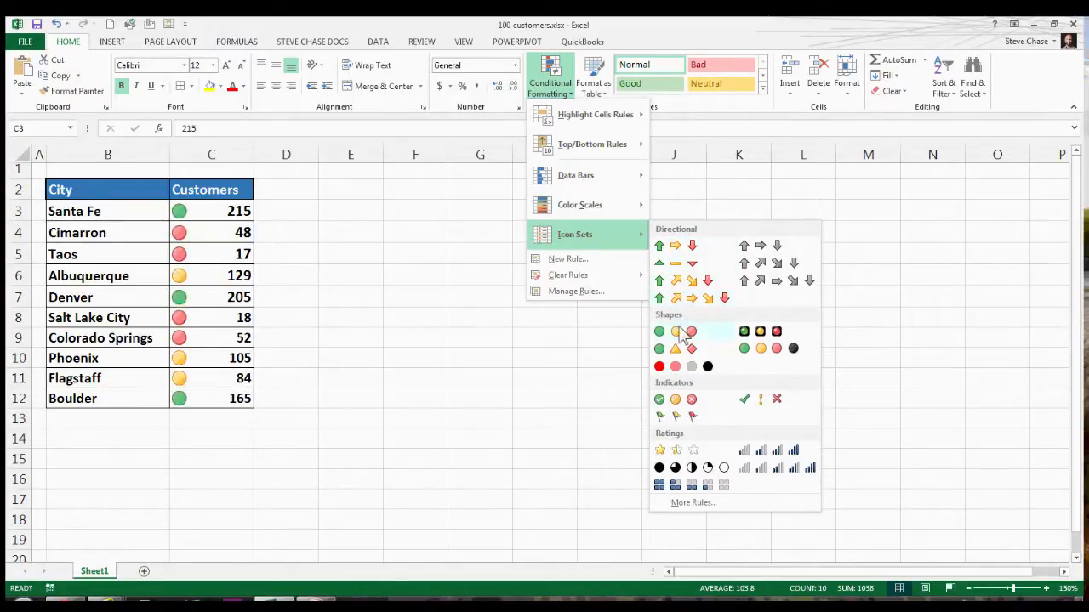
mouse_move(675, 332)
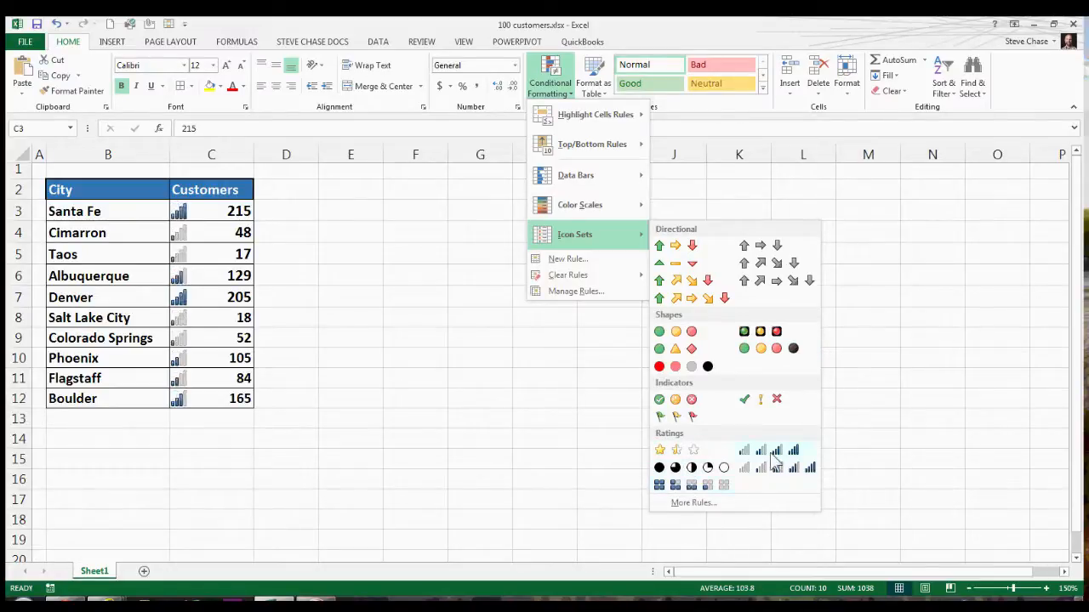
click(676, 332)
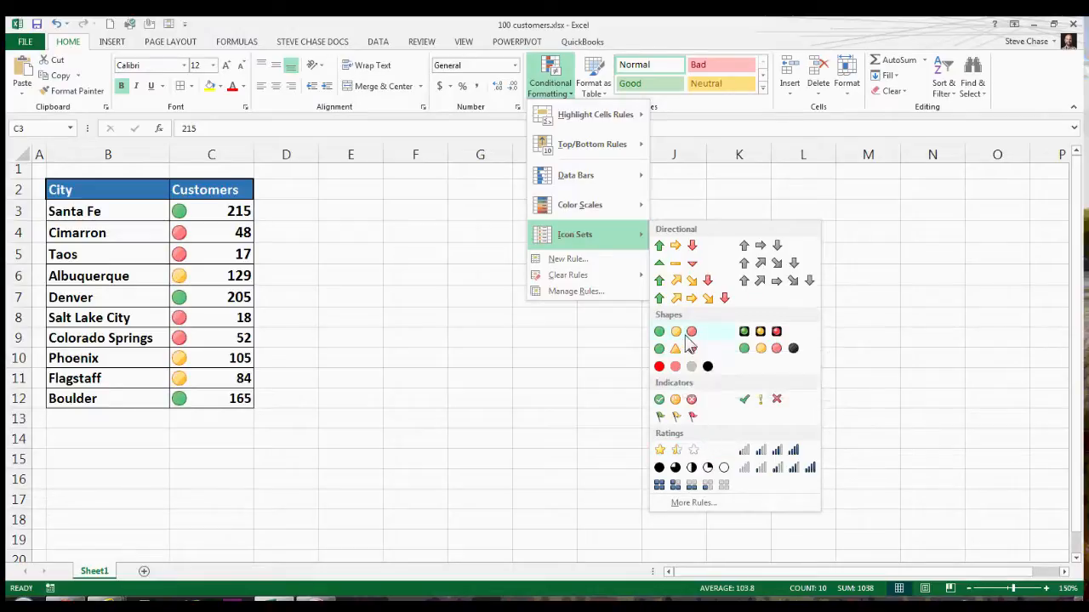
mouse_move(677, 343)
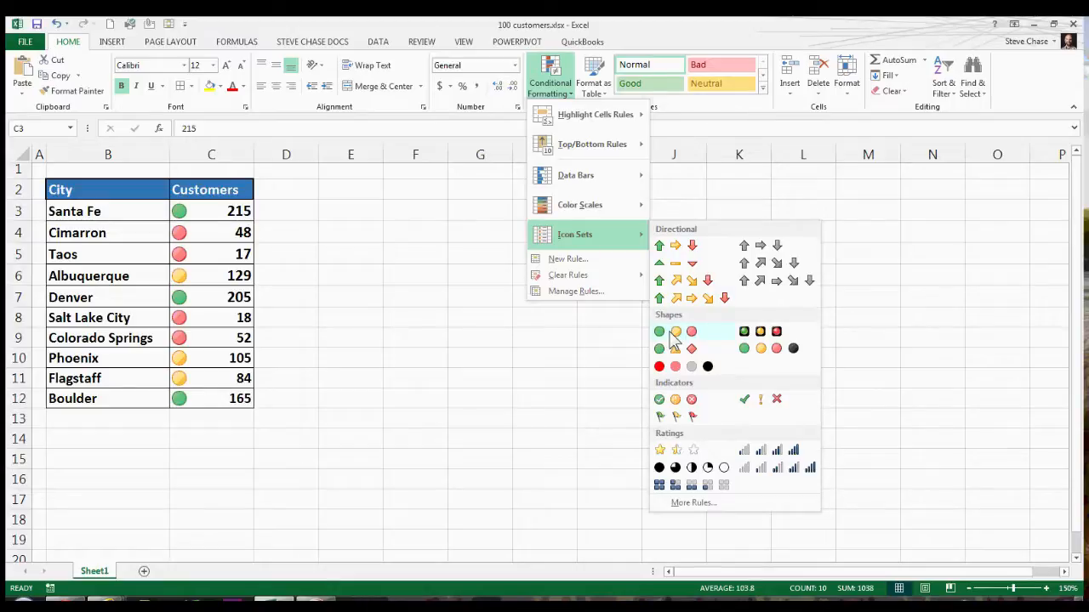
mouse_move(674, 340)
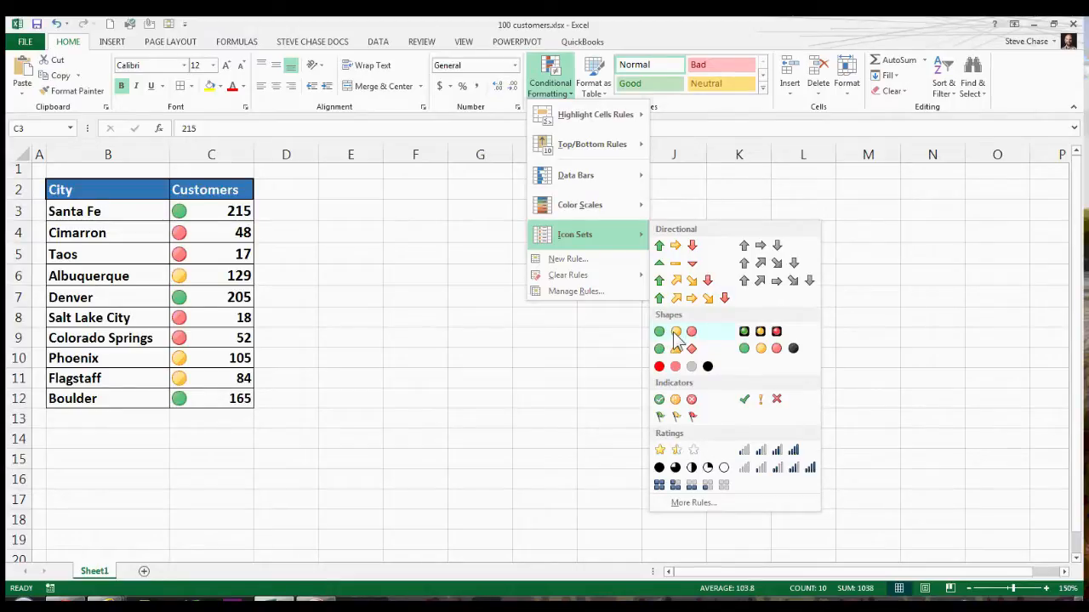
click(673, 332)
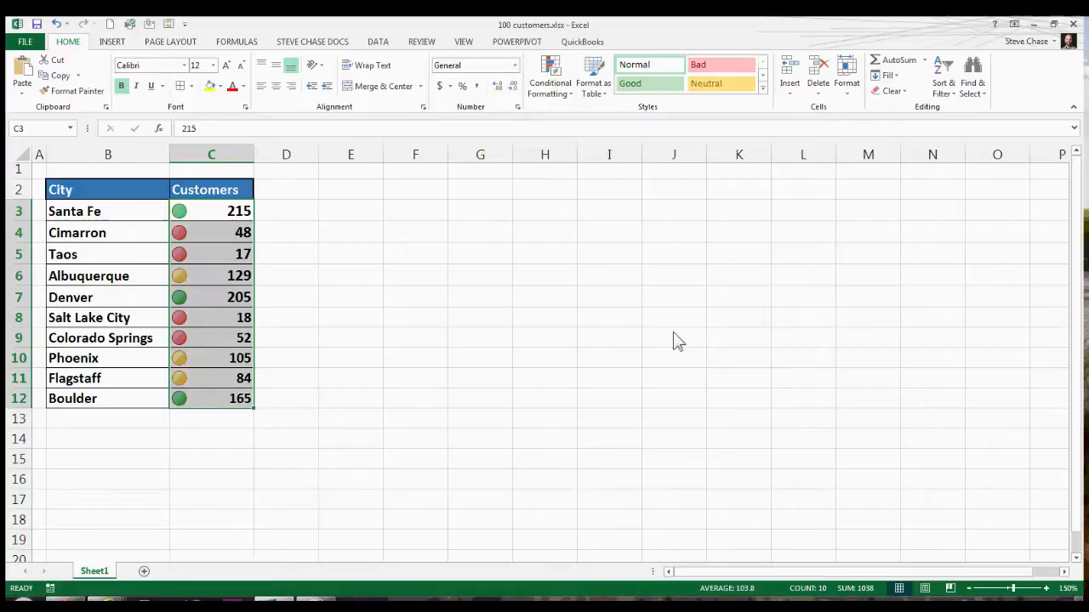
click(350, 337)
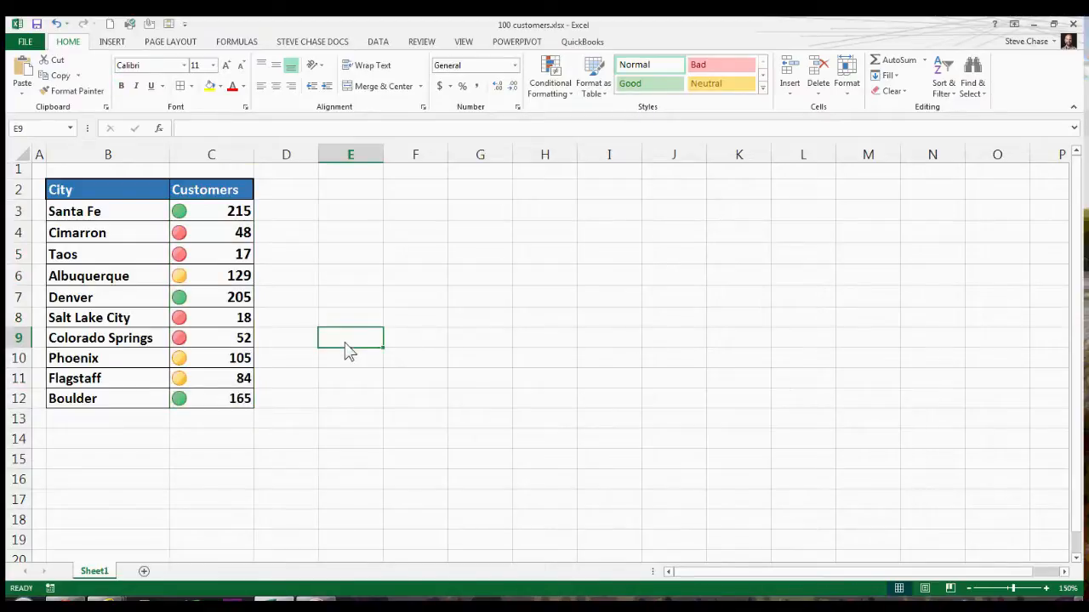
mouse_move(347, 359)
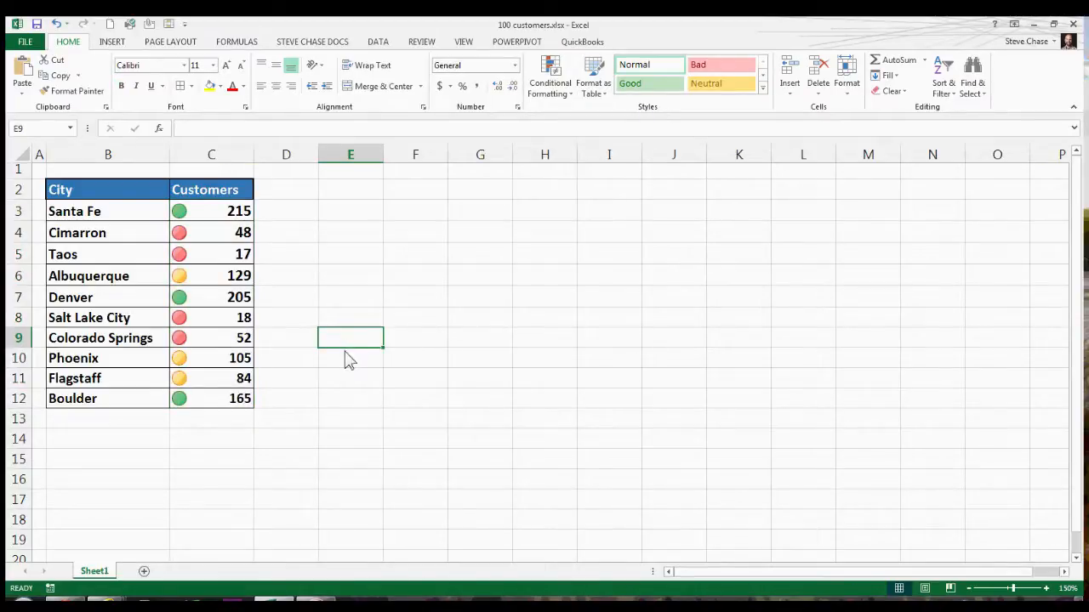
click(211, 398)
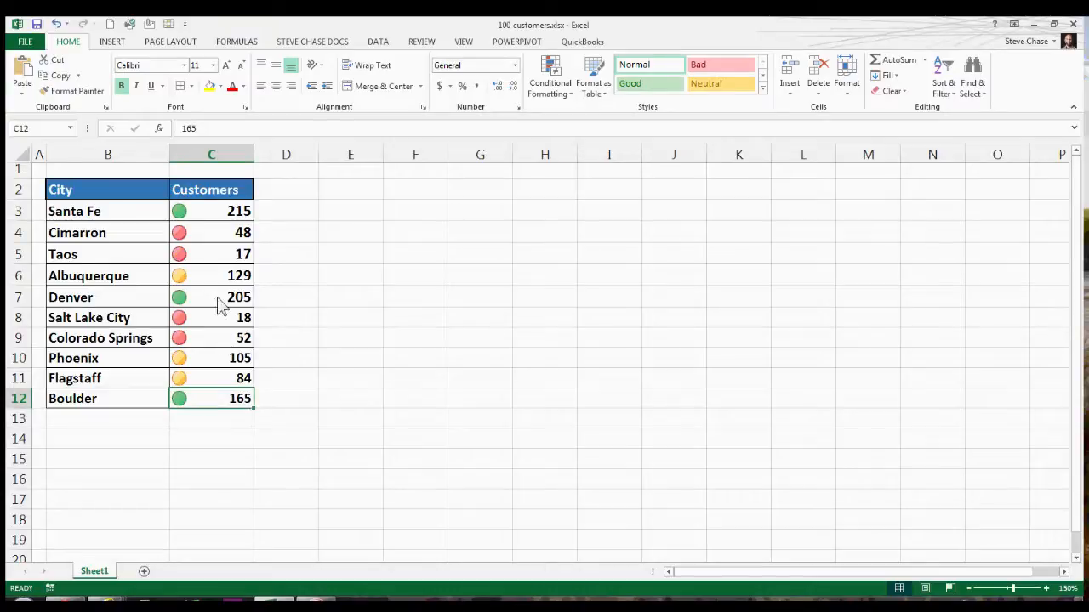
click(211, 211)
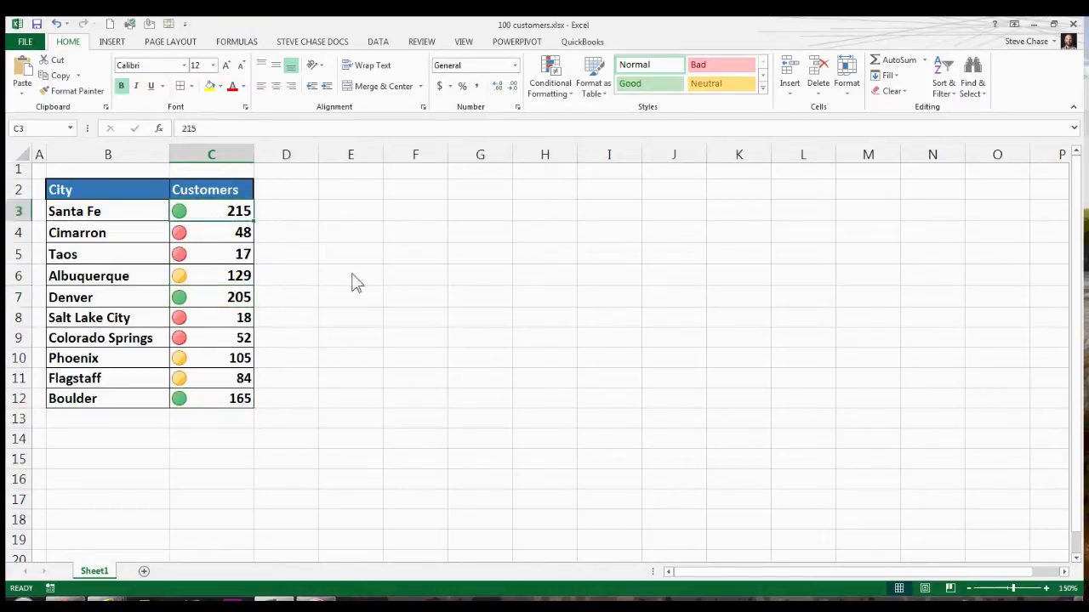
click(350, 276)
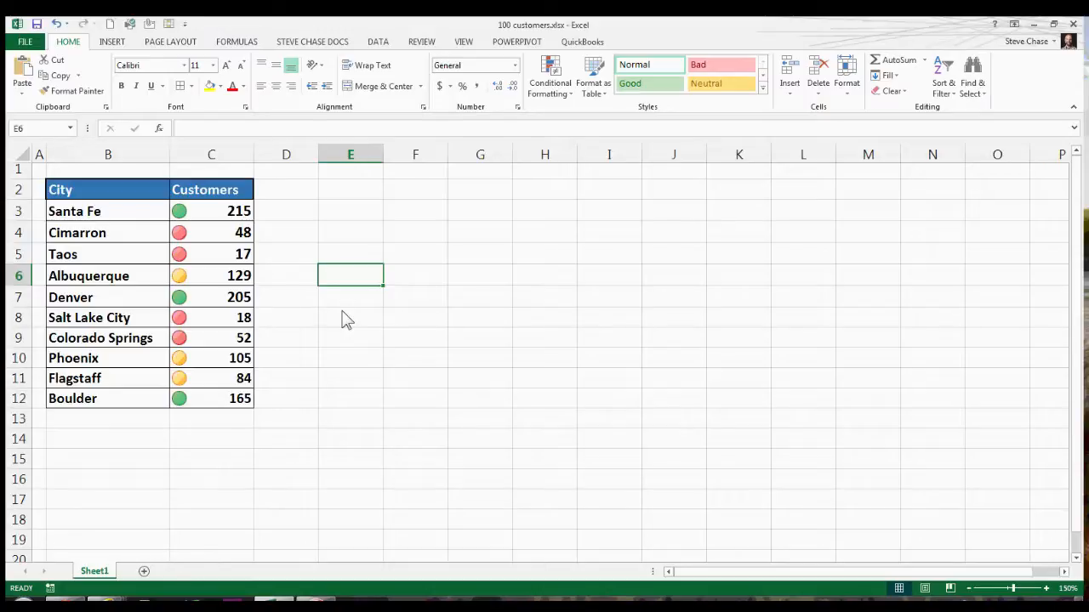
click(350, 189)
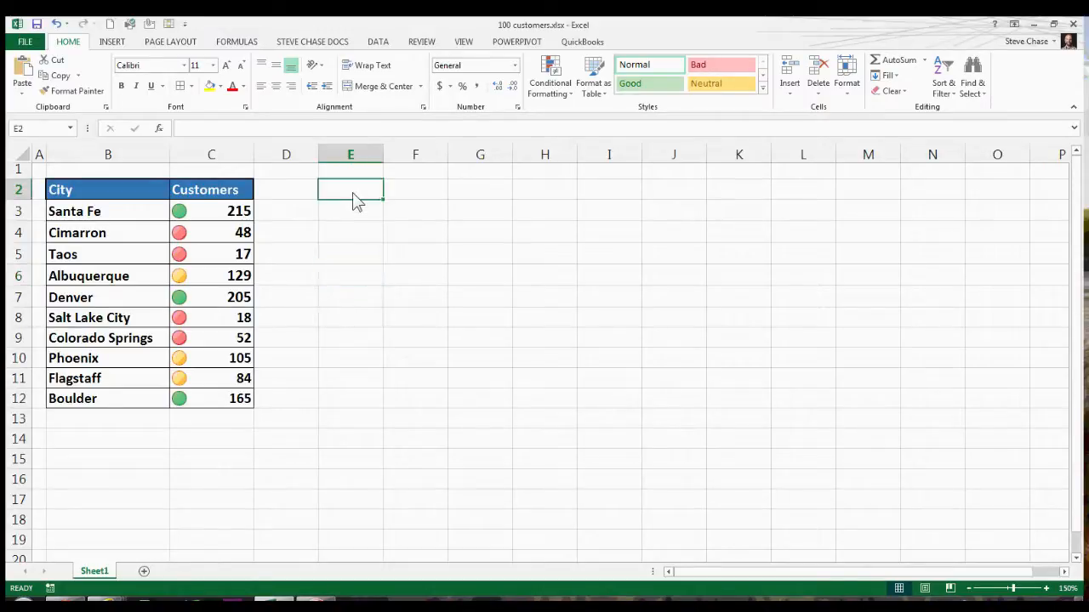
Step: Enter the legend's first row: green reads '200 or higher'
text(green)
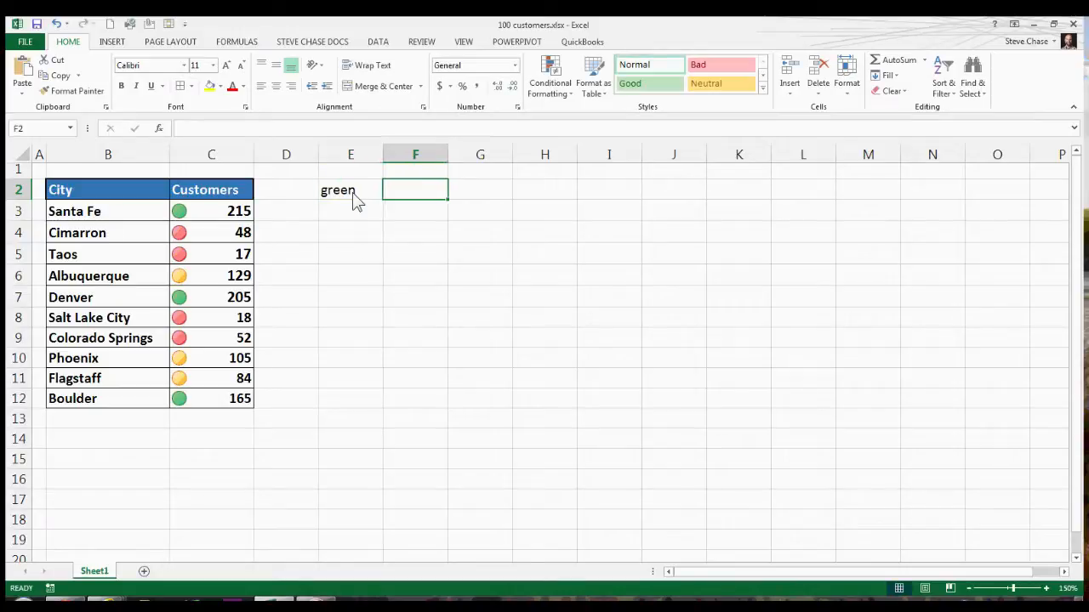
text(200 or)
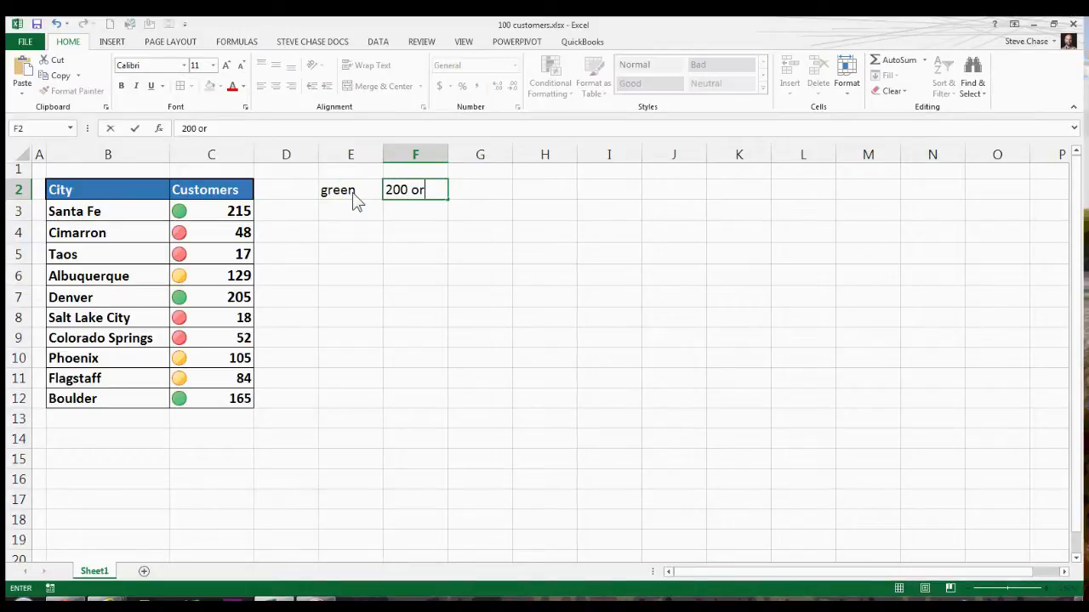
text(higher)
click(351, 211)
text(yellow)
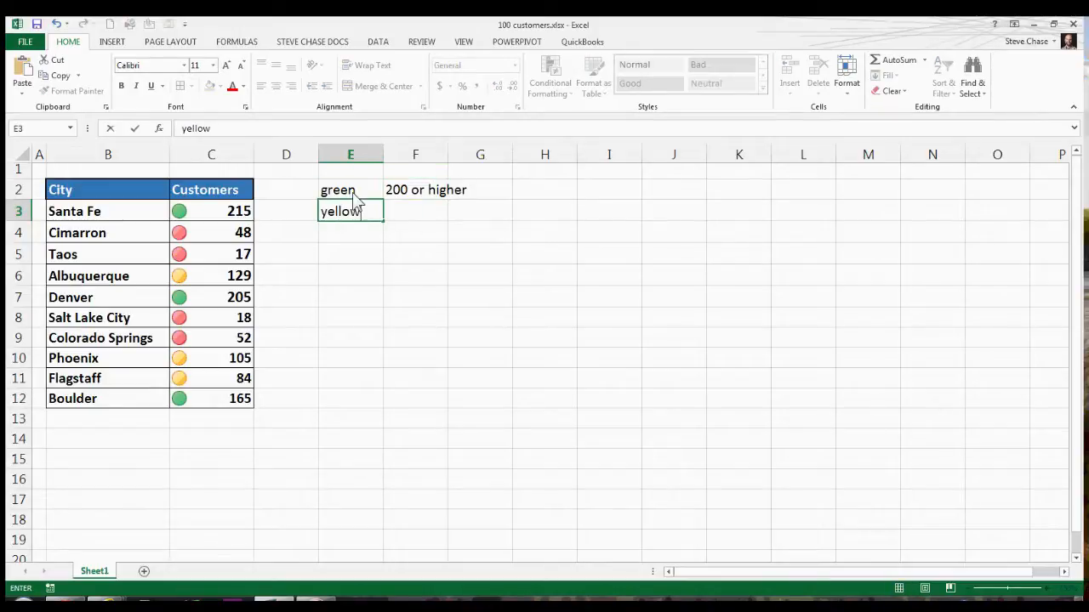
key(tab)
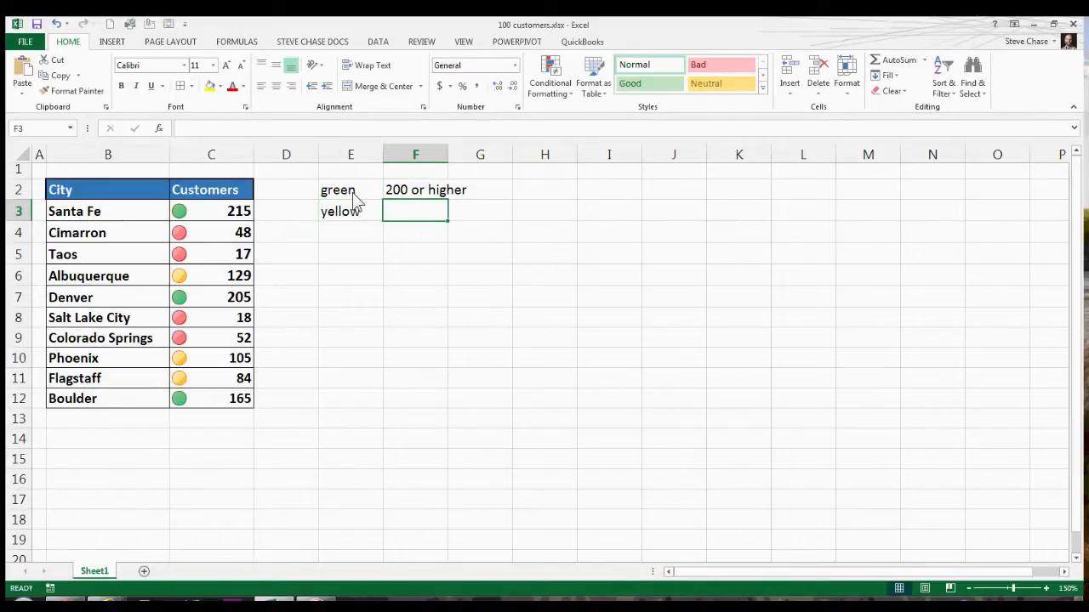
Step: Enter 'between 50 and 199' for yellow and 'less than 50' for red
text(betwe)
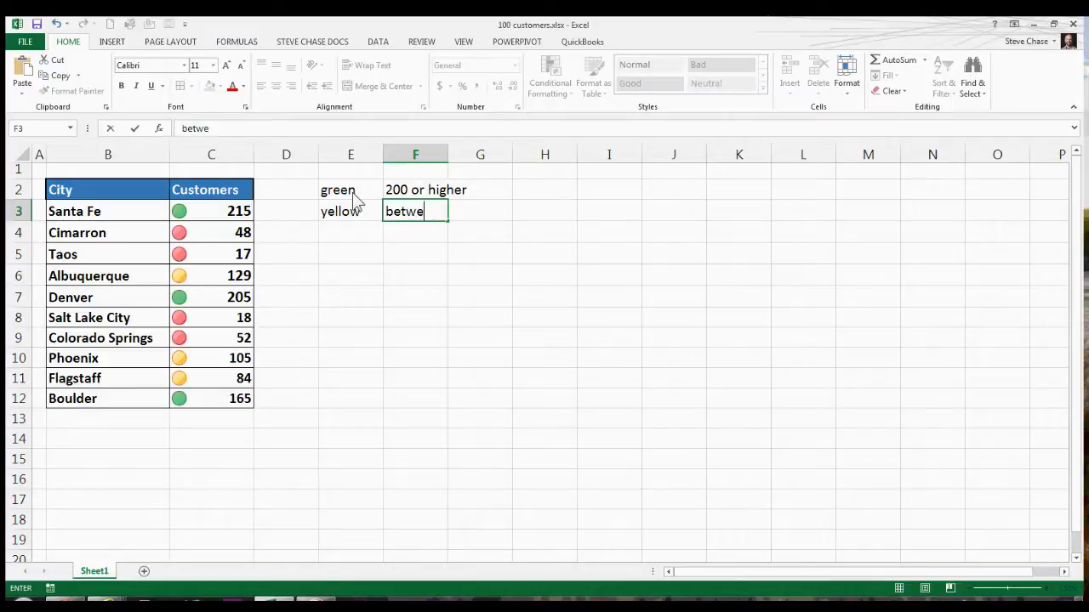
text(en)
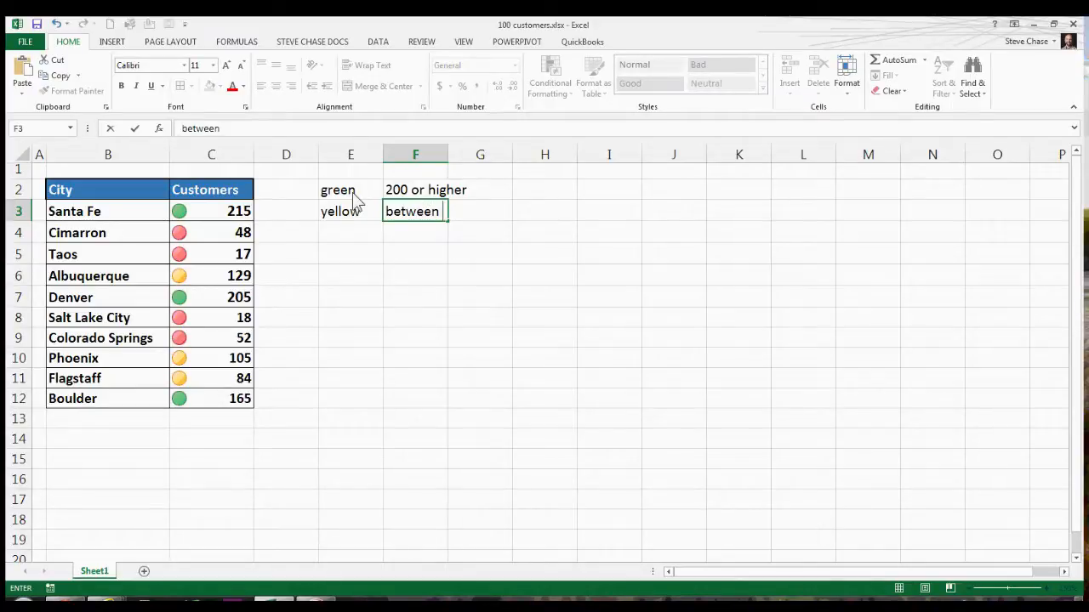
text(50 and 199)
click(350, 231)
text(red)
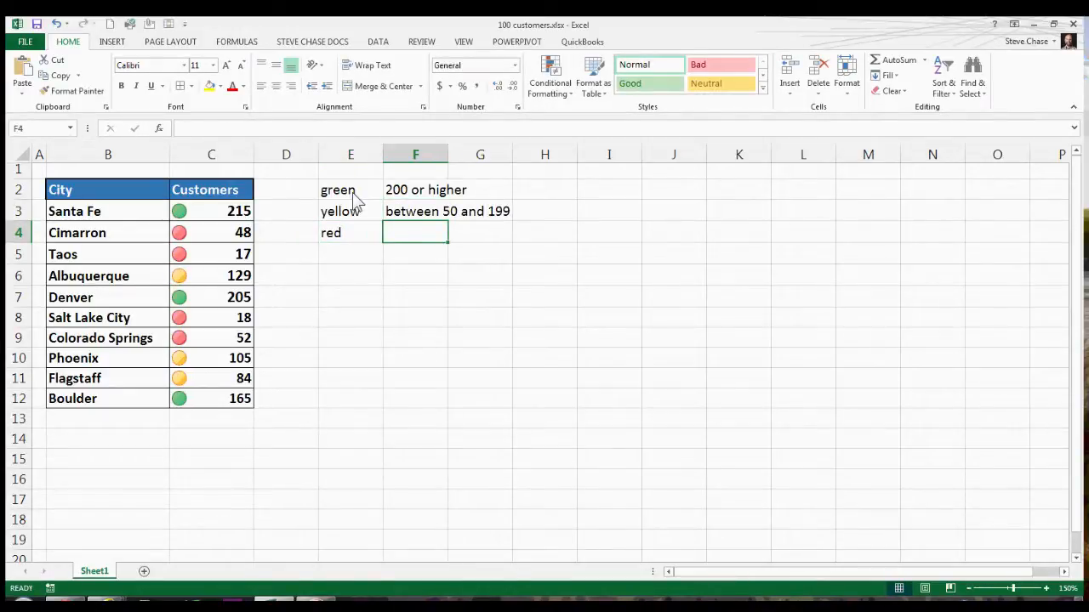
text(less than 50)
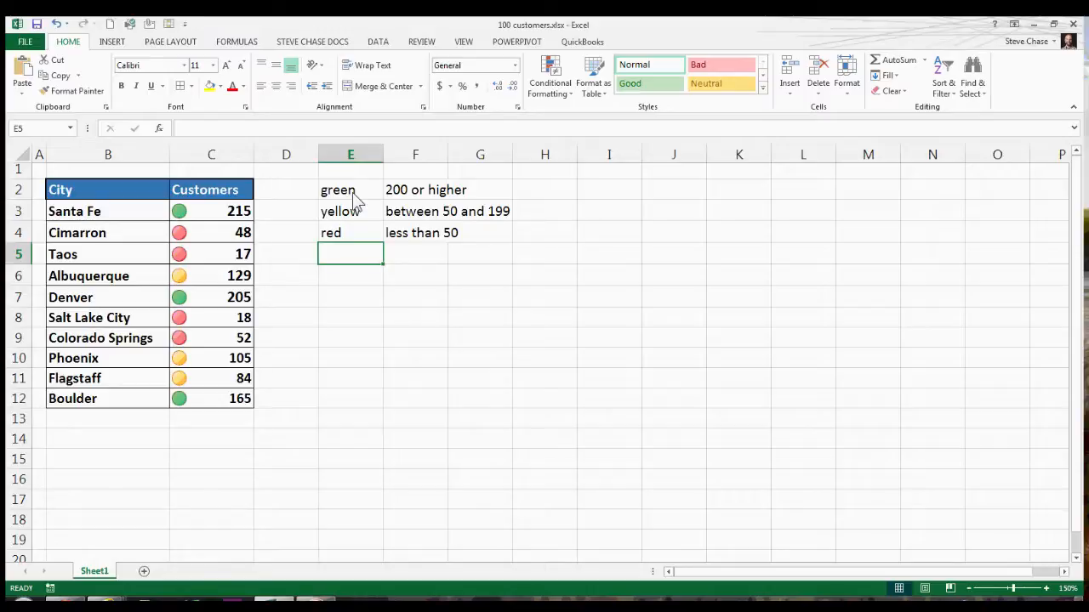
mouse_move(239, 242)
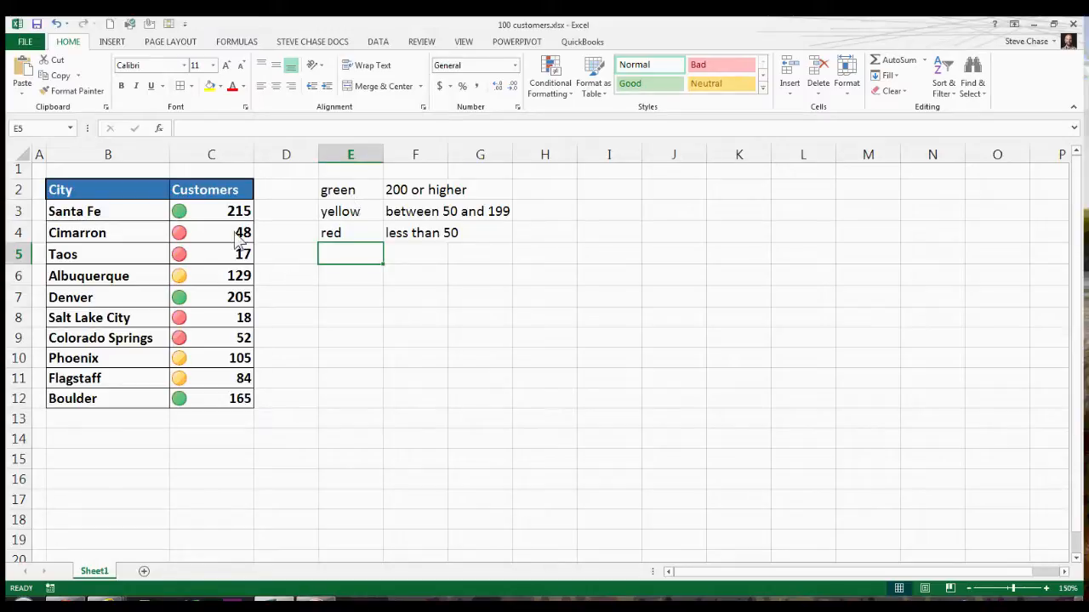
Step: Select C3:C12 and pick its Icon Set rule in Conditional Formatting > Manage Rules
drag(211, 211, 211, 398)
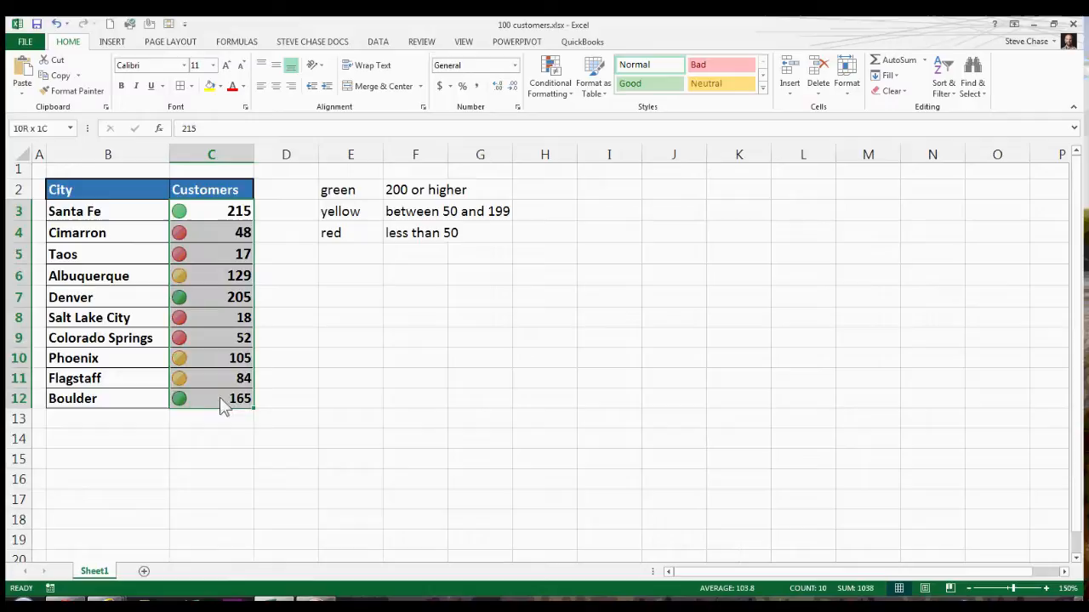
click(551, 77)
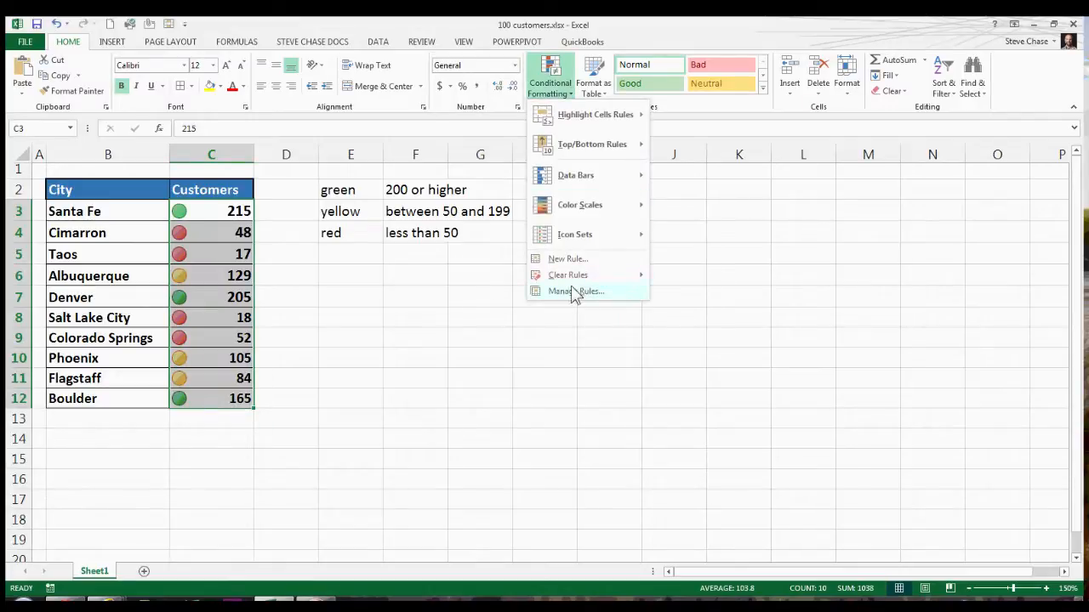
click(575, 291)
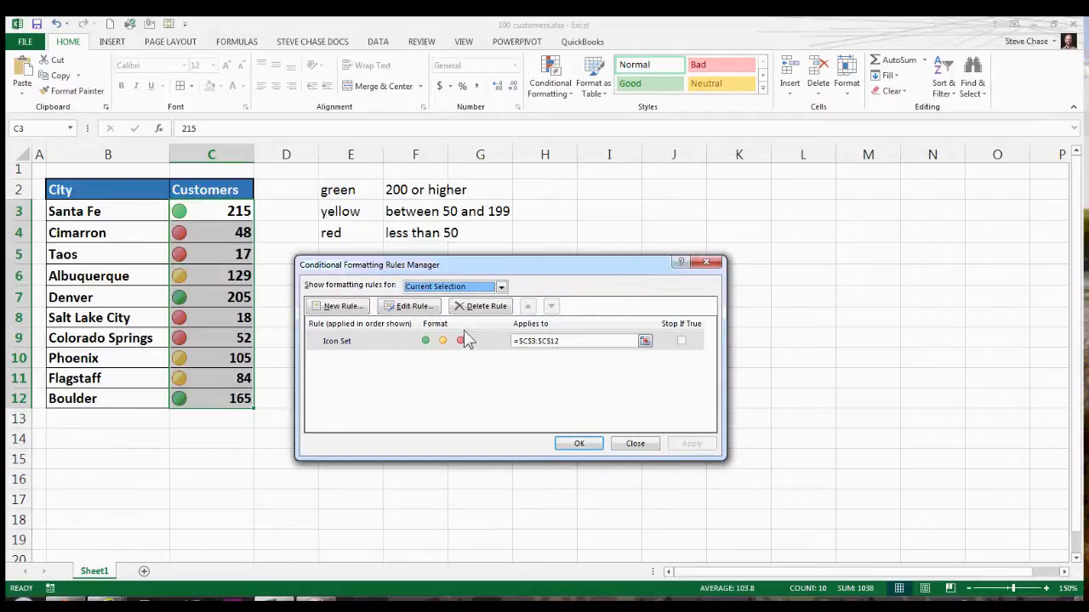
click(375, 340)
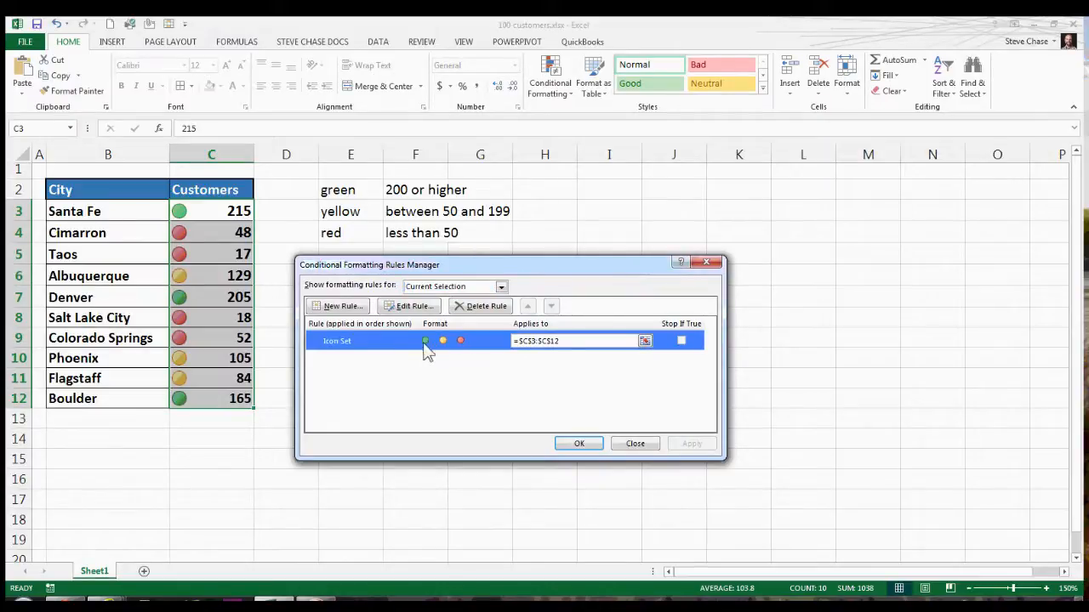
mouse_move(415, 306)
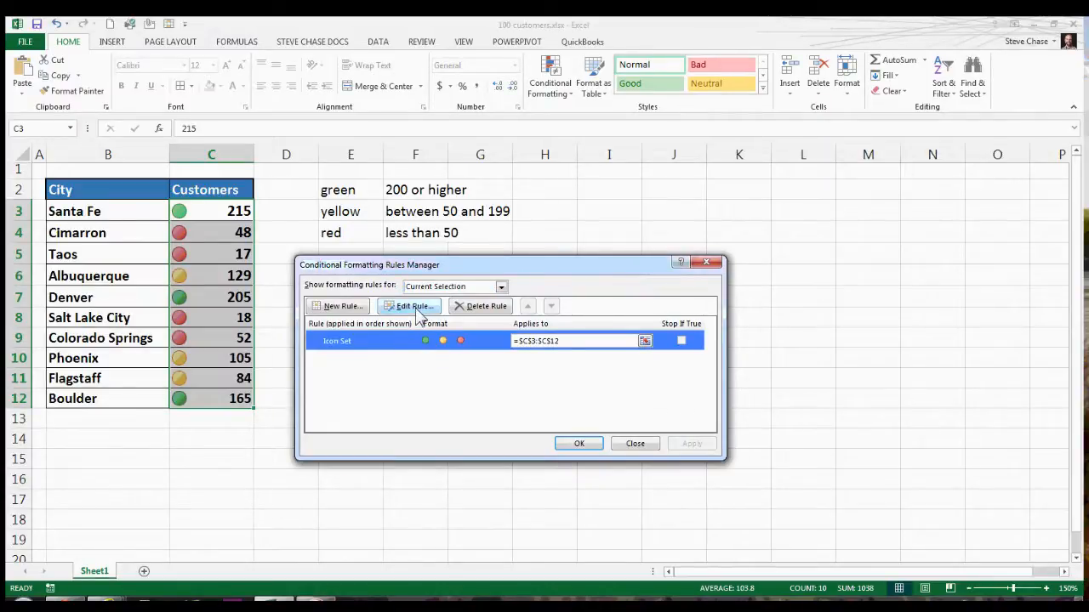
Step: Edit the rule so green and yellow thresholds are Number type with values 200 and 50
click(410, 306)
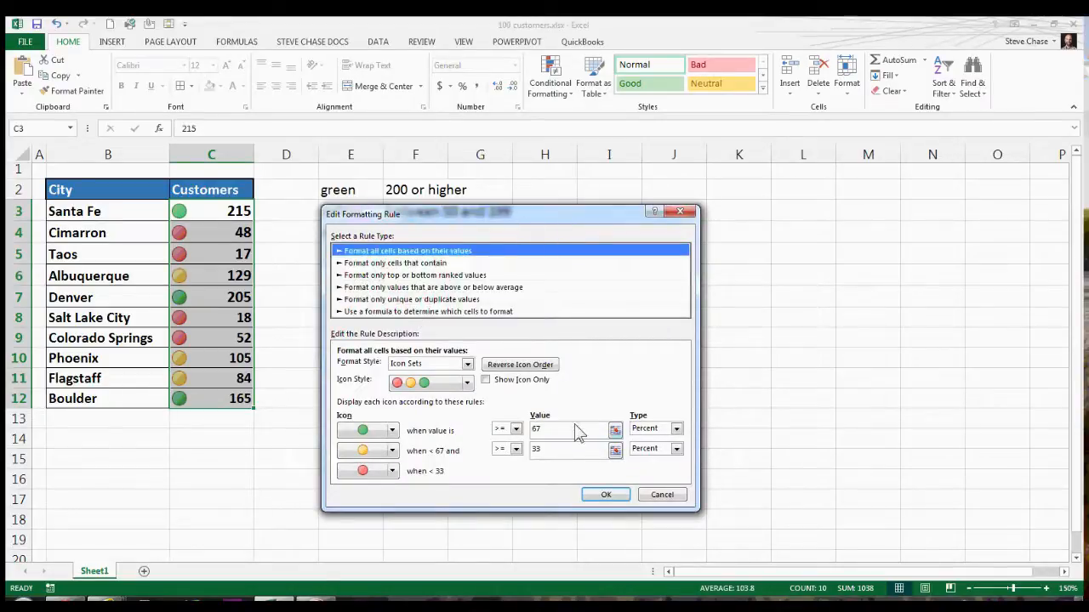
mouse_move(417, 489)
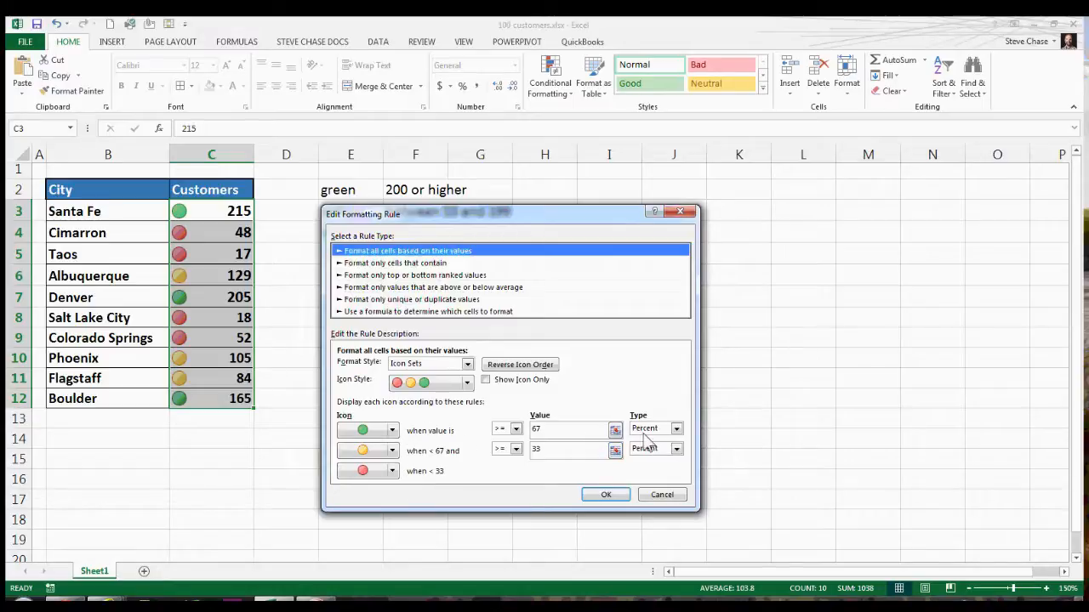
click(677, 429)
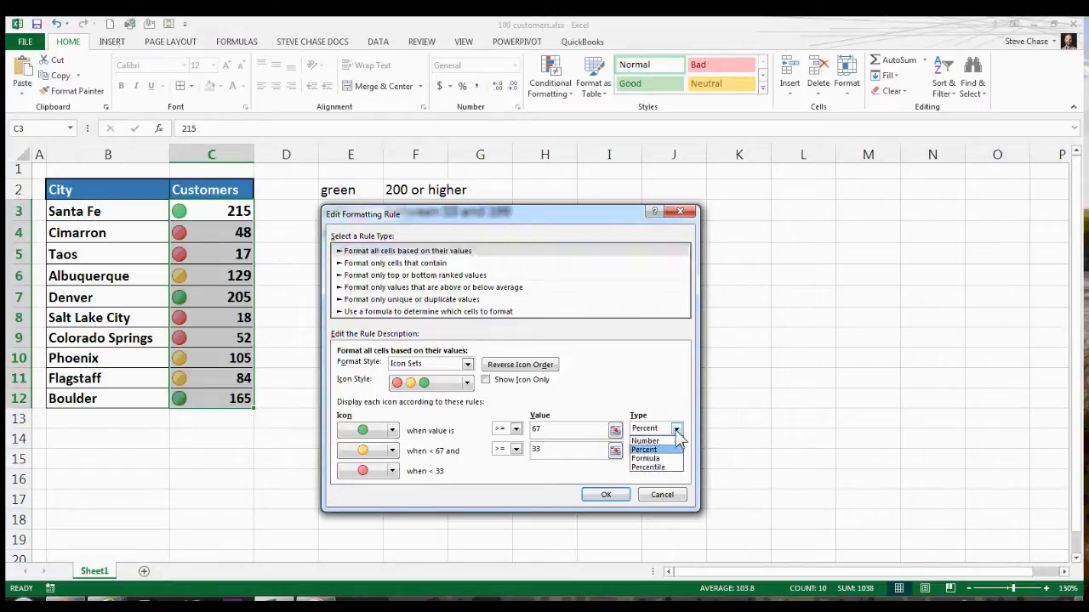
click(645, 440)
text(200)
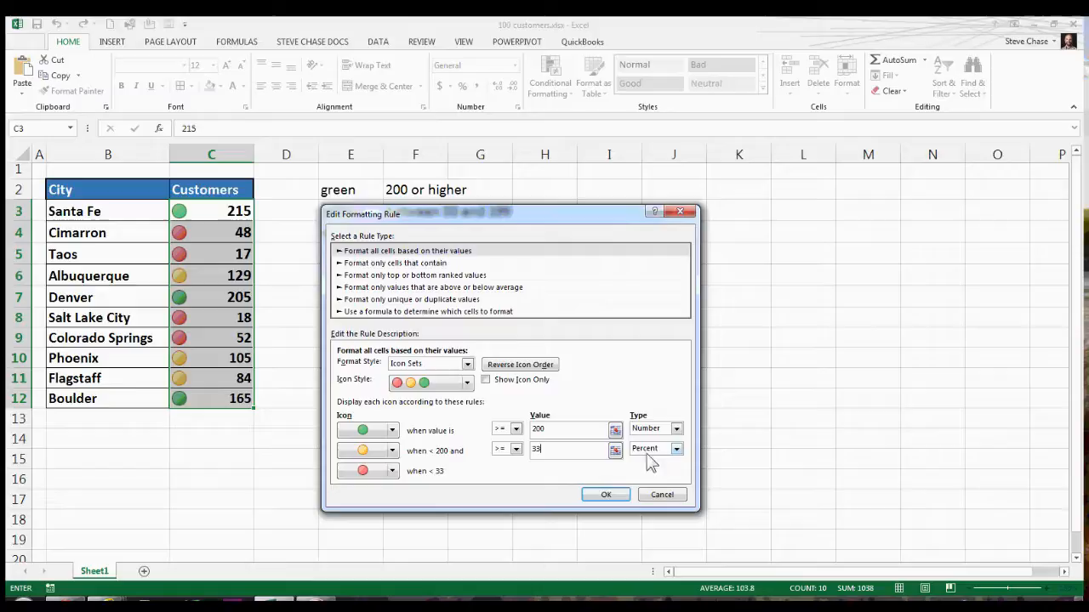
click(677, 449)
text(50)
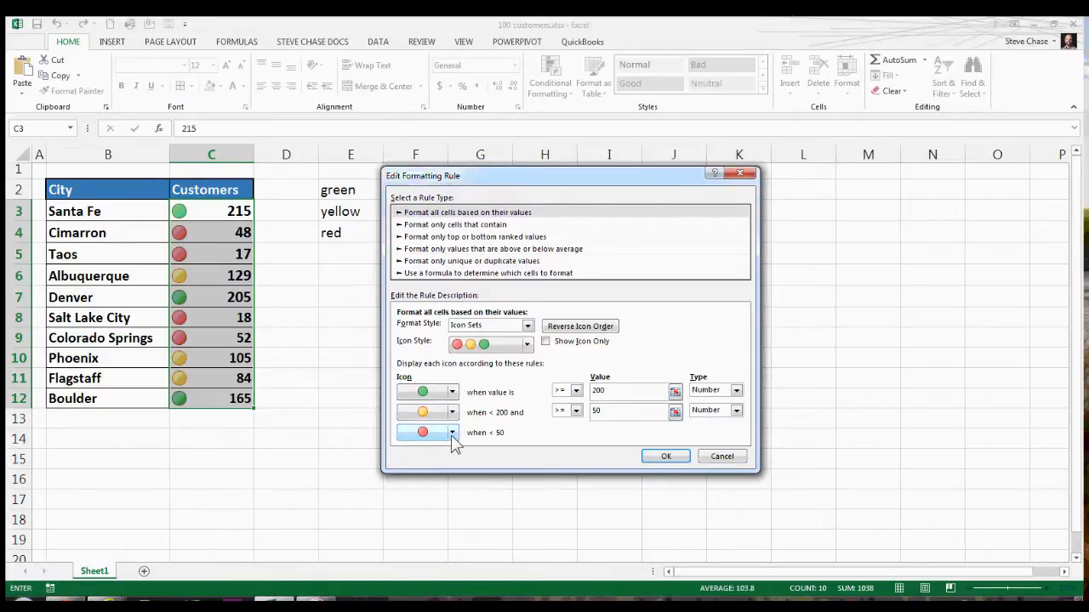
Step: Switch the below-50 icon to a Red Flag and confirm the edited rule
click(452, 433)
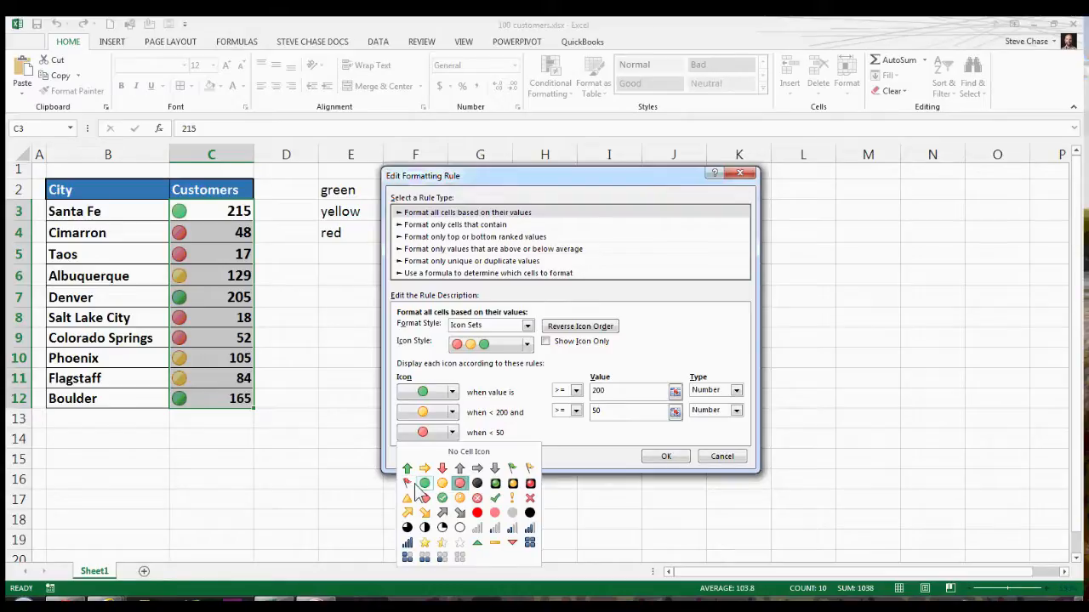
mouse_move(409, 497)
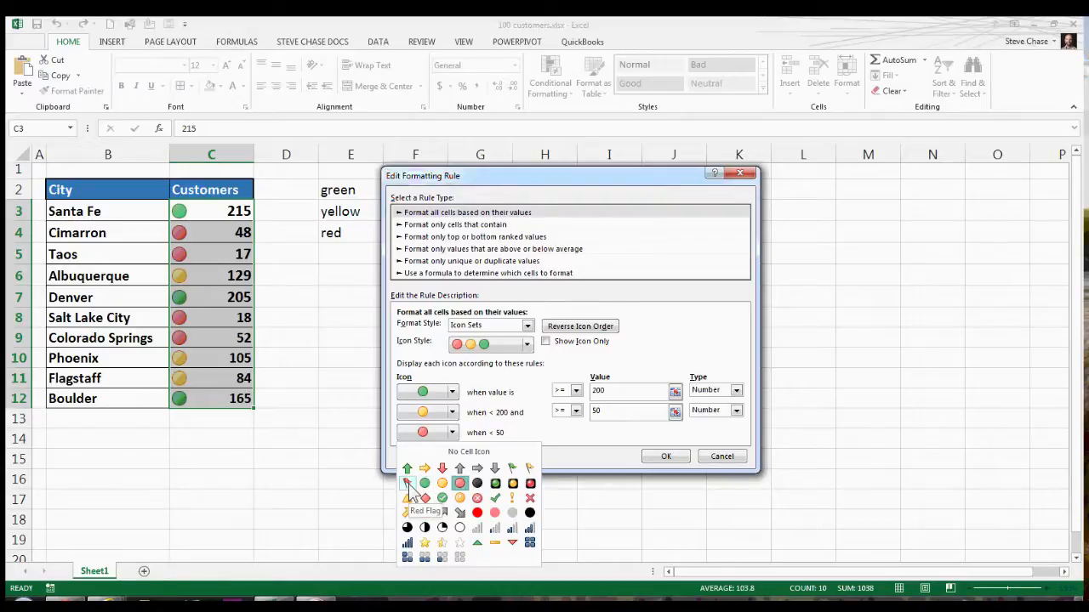
mouse_move(640, 407)
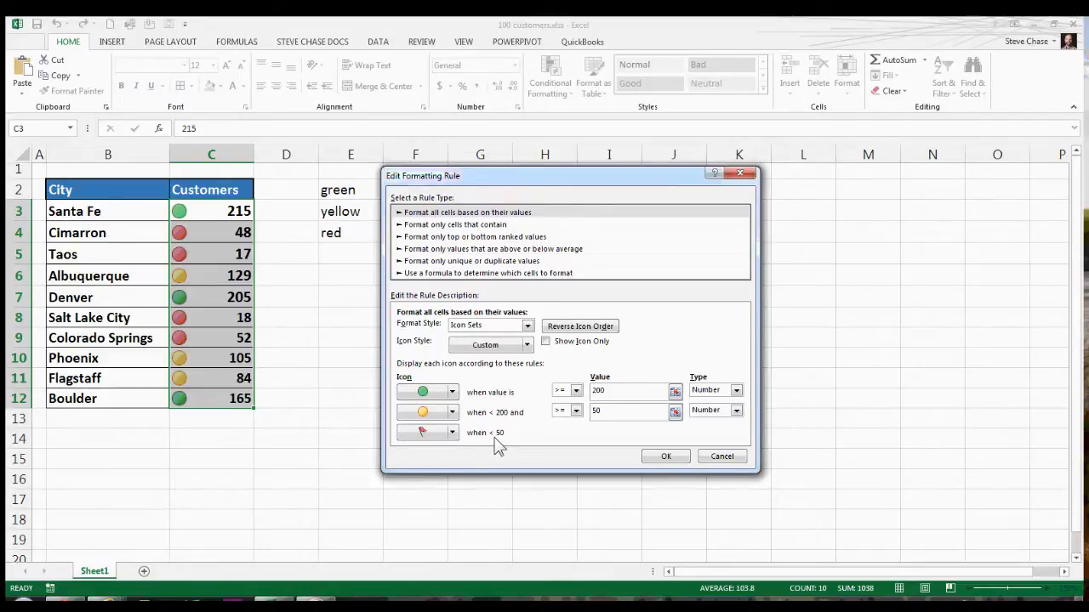
mouse_move(619, 452)
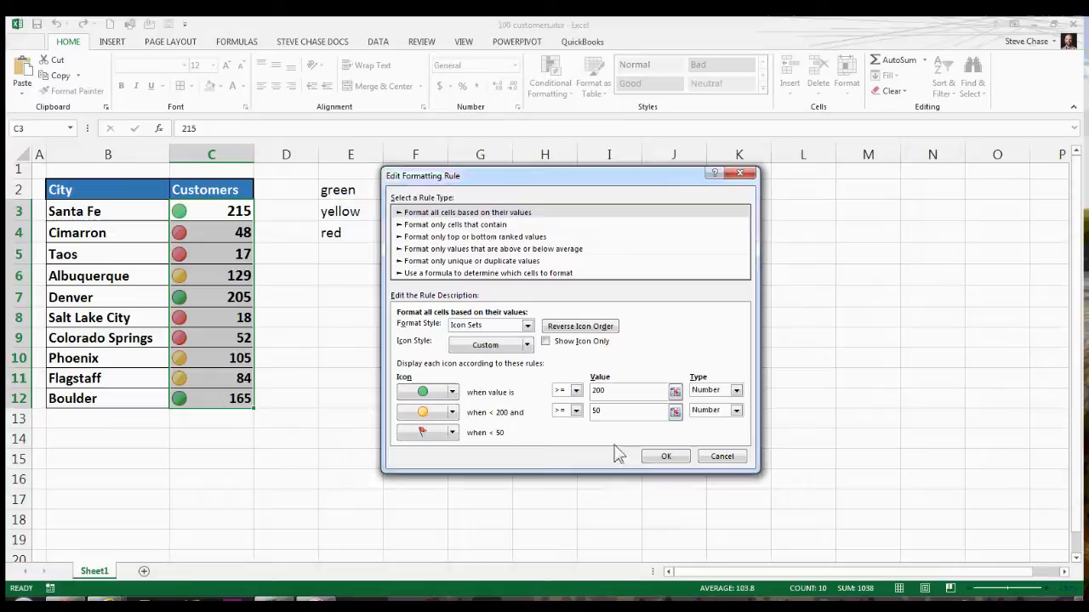
click(667, 456)
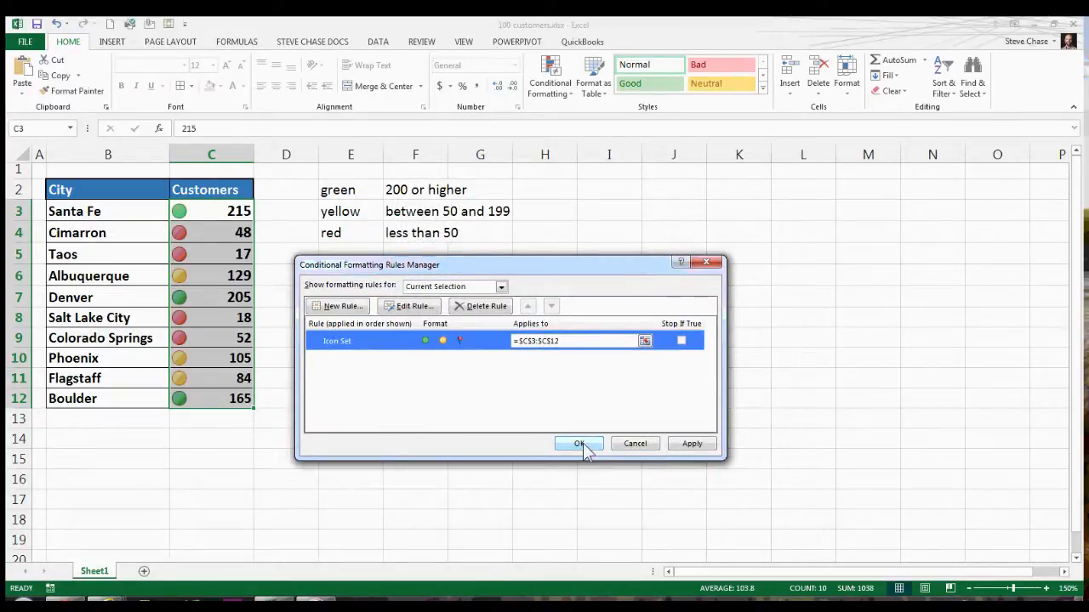
Step: Confirm the Rules Manager so the column shows green circles, yellow circles and red flags
click(578, 442)
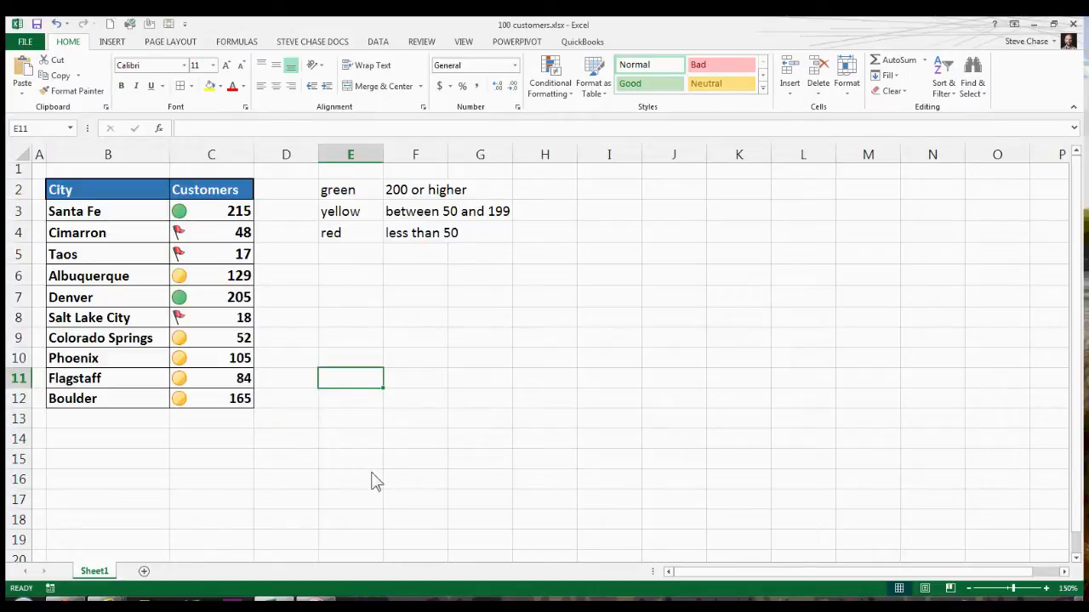
mouse_move(405, 374)
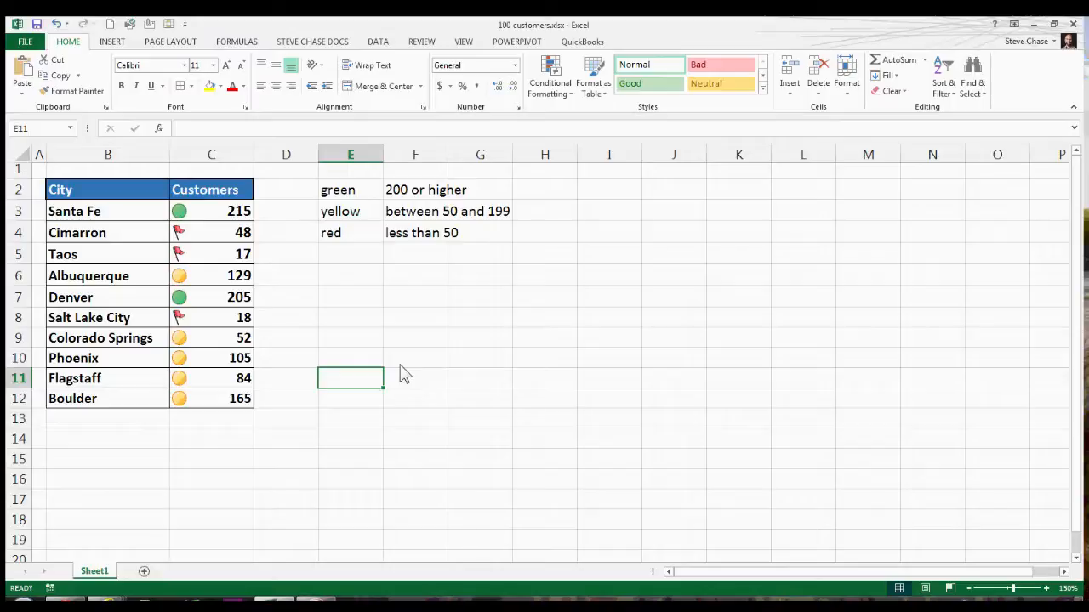
mouse_move(224, 352)
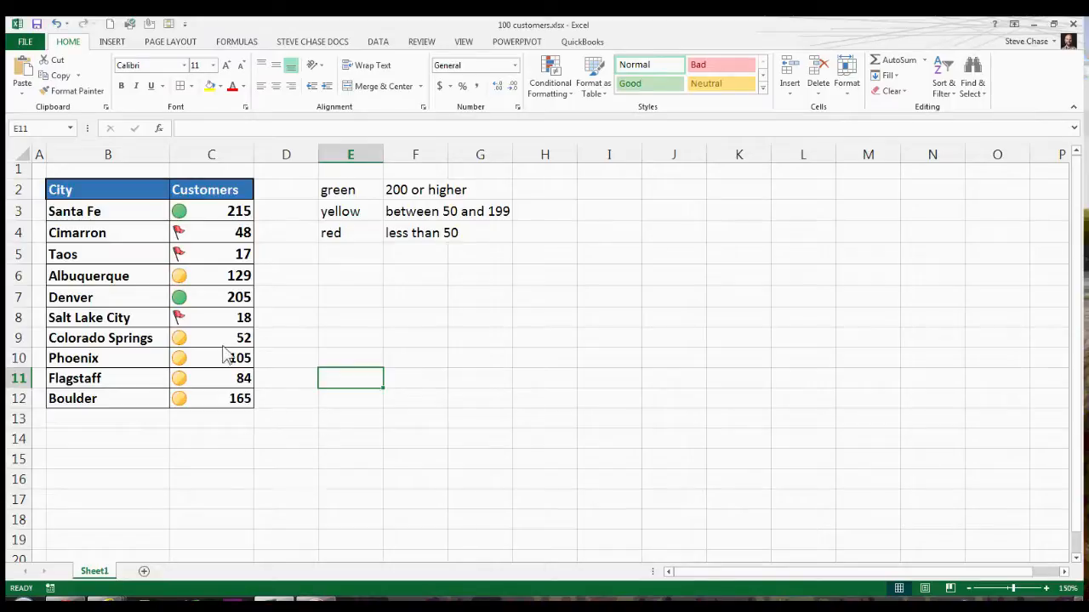
Step: Change Colorado Springs' count in C9 to 205 so its icon becomes a green circle
click(211, 337)
text(49)
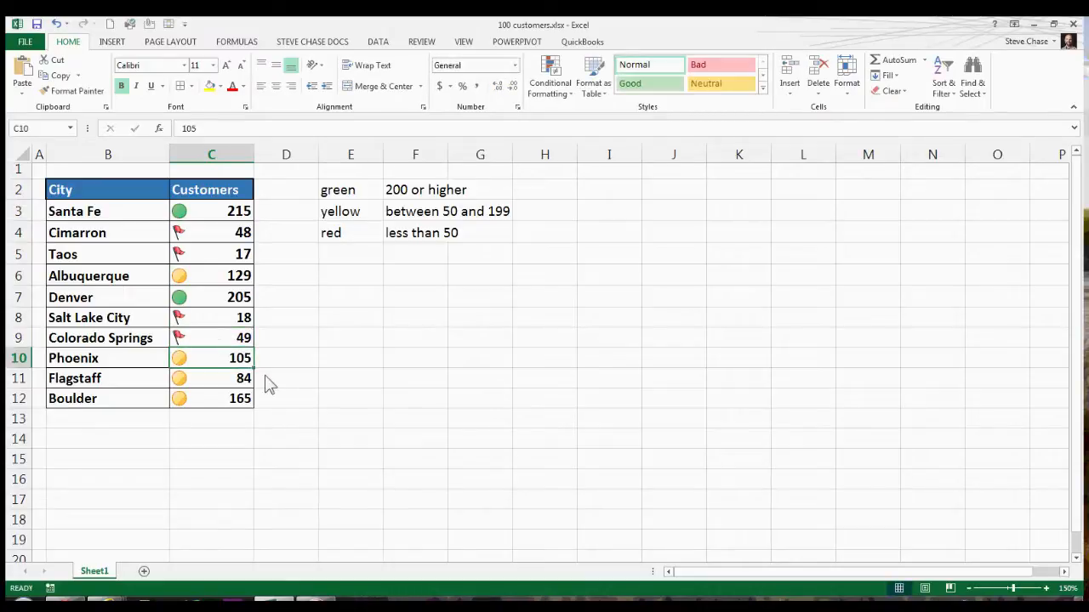
click(211, 337)
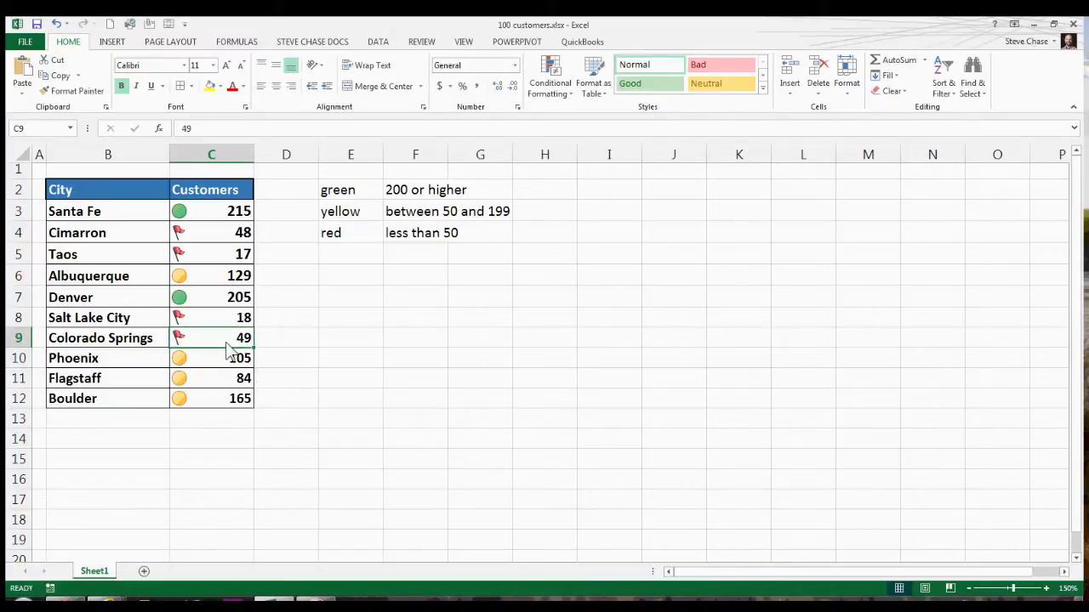
text(205)
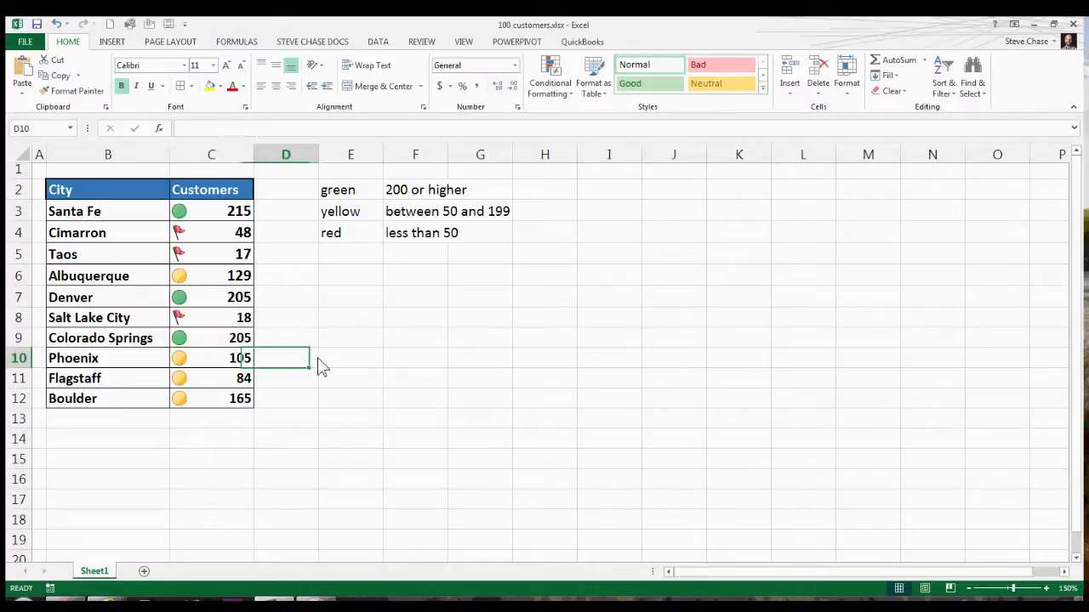
mouse_move(394, 377)
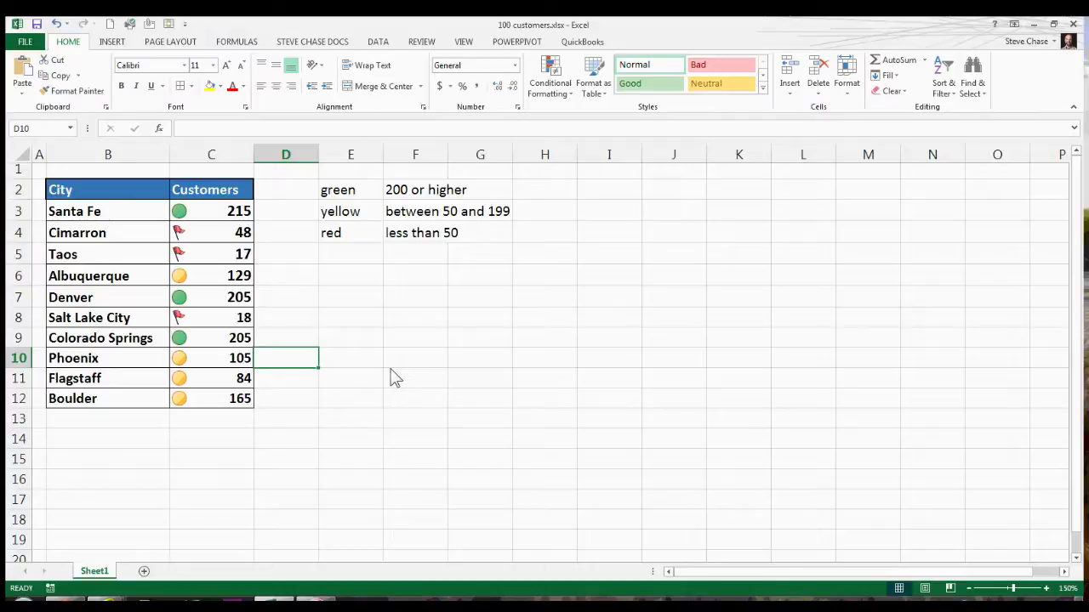
mouse_move(377, 208)
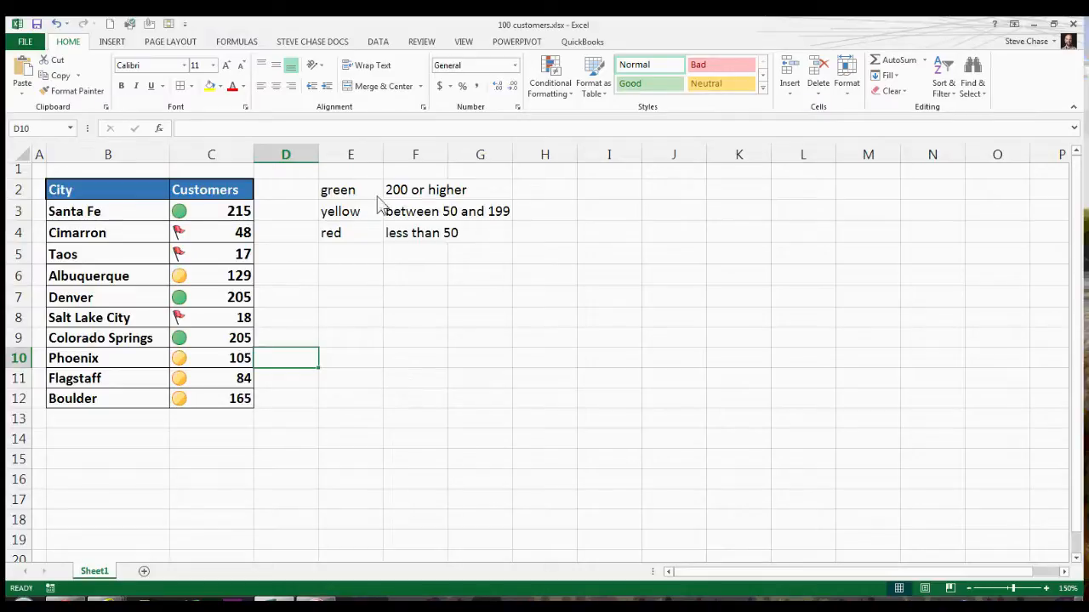
Step: Replace the legend's colour words in E2:E4 with 205, 75, 45 and paint C5's icon formatting onto them
drag(350, 190, 351, 231)
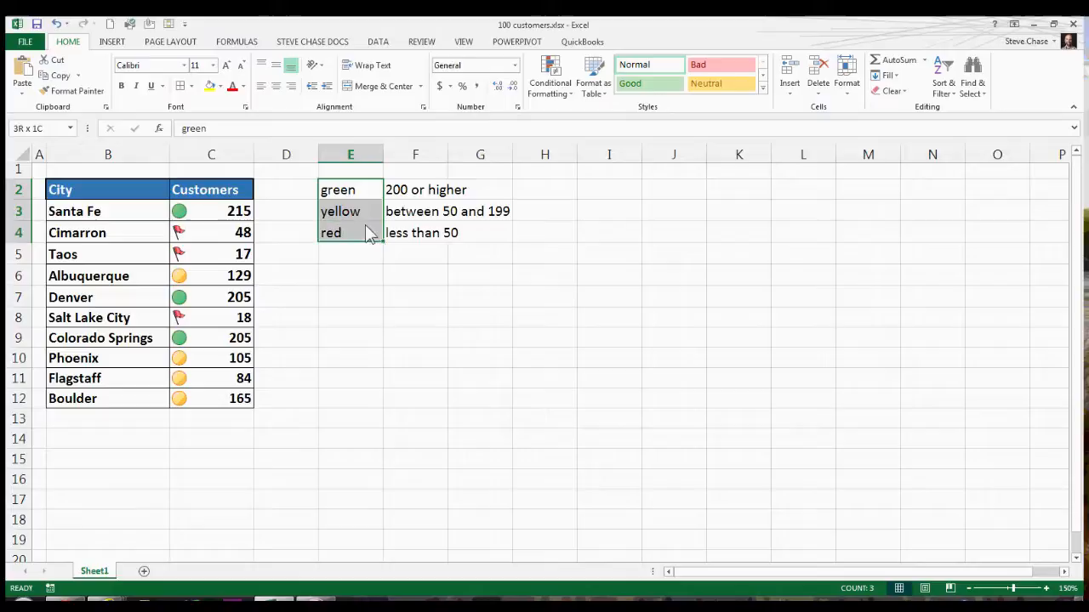
key(delete)
text(205)
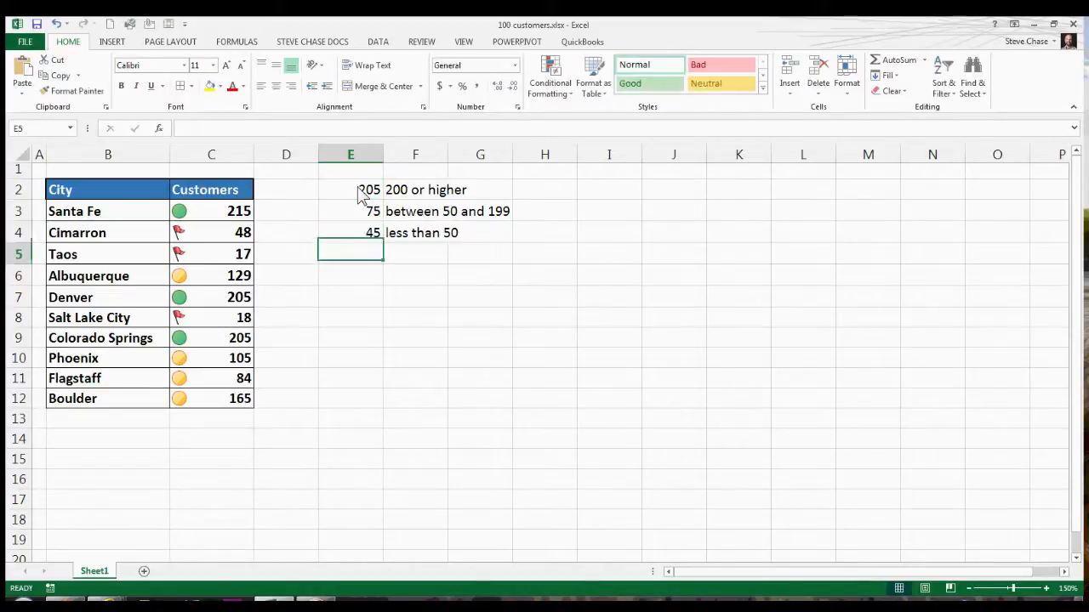
click(211, 253)
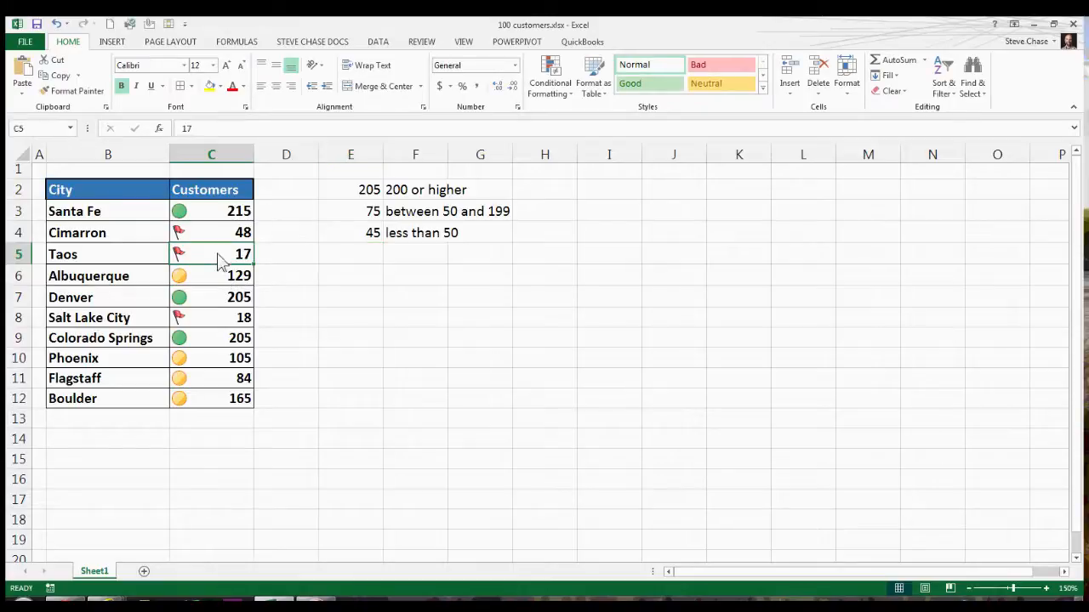
mouse_move(77, 92)
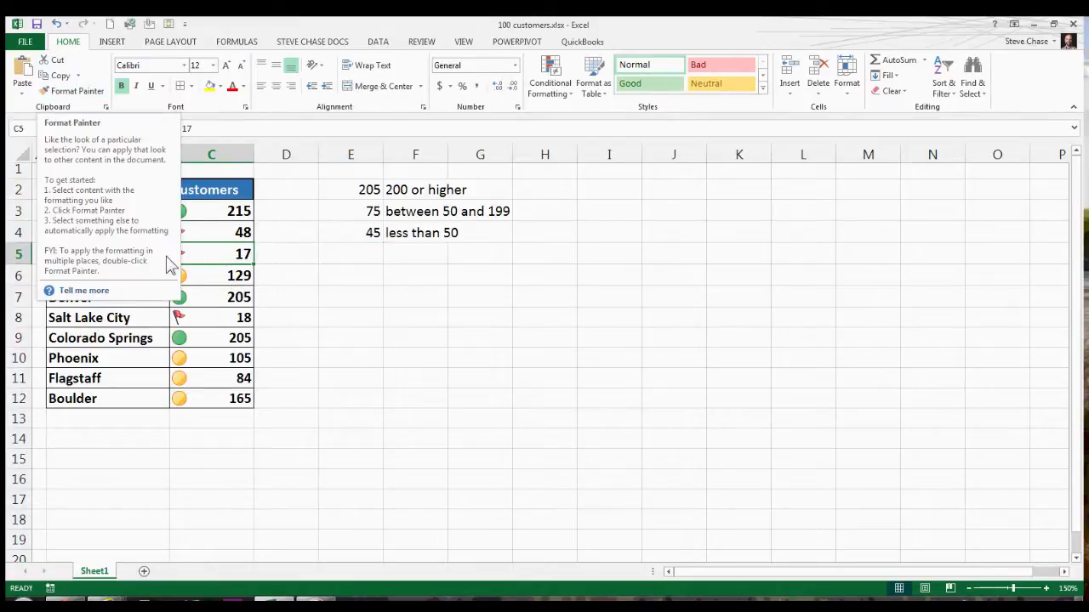
click(79, 92)
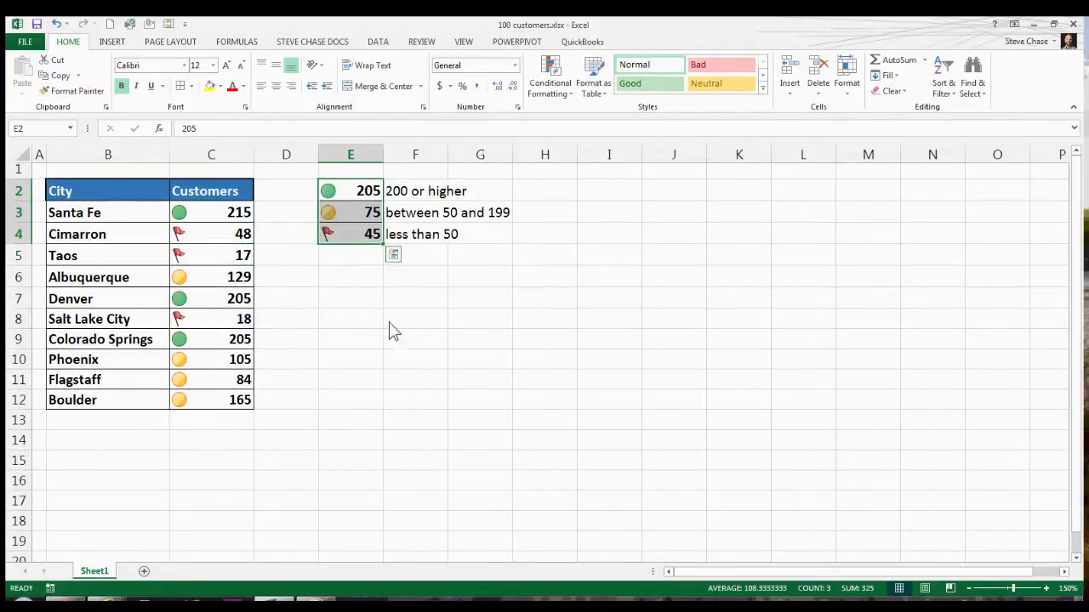
click(415, 319)
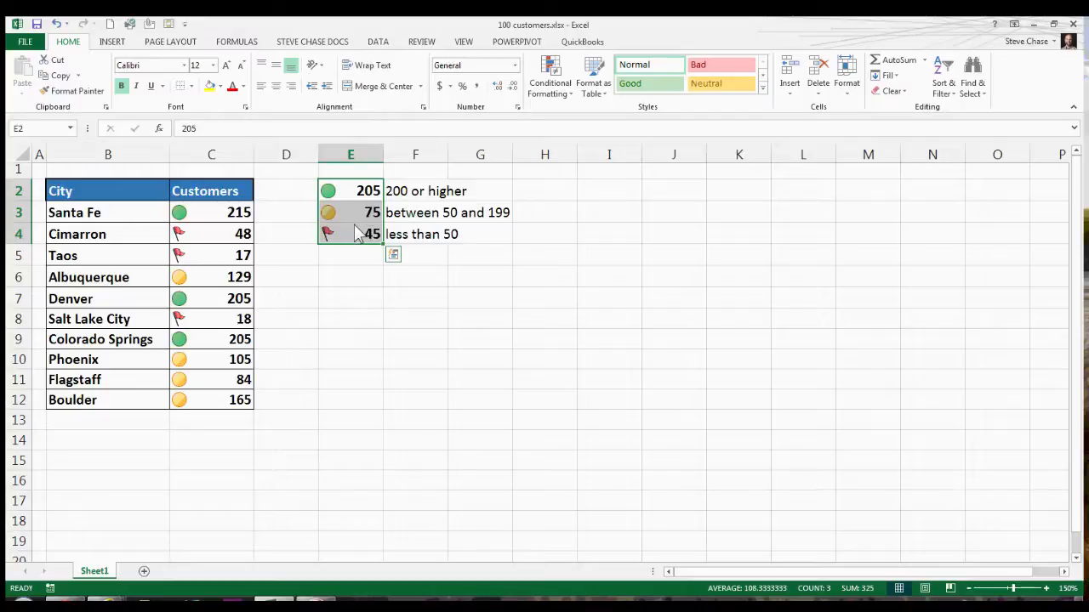
mouse_move(520, 119)
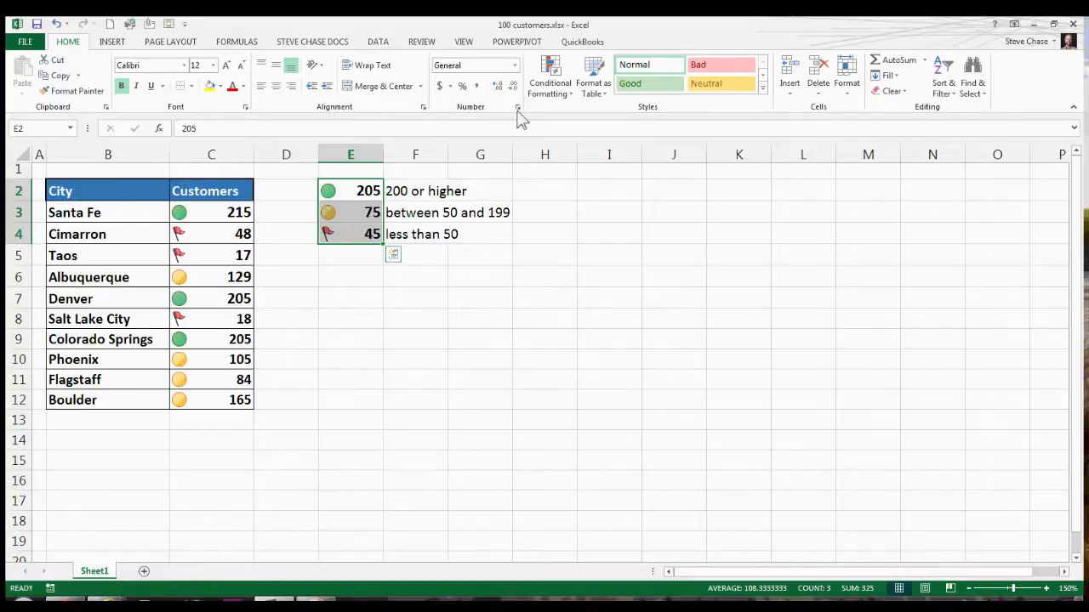
Step: Set the legend's icon set rule to Show Icon Only and apply it
click(550, 77)
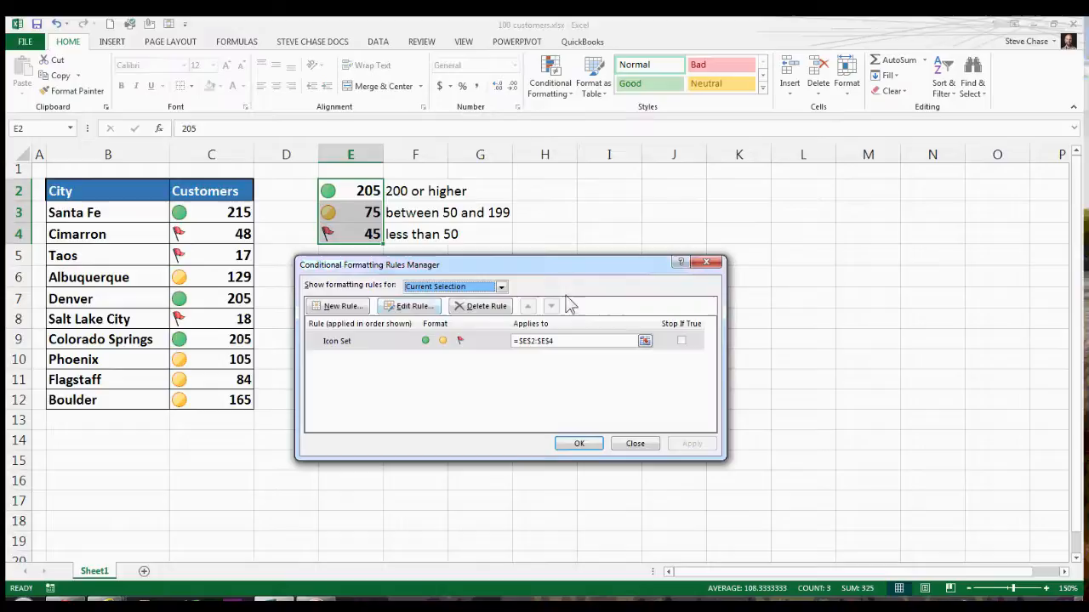
click(412, 306)
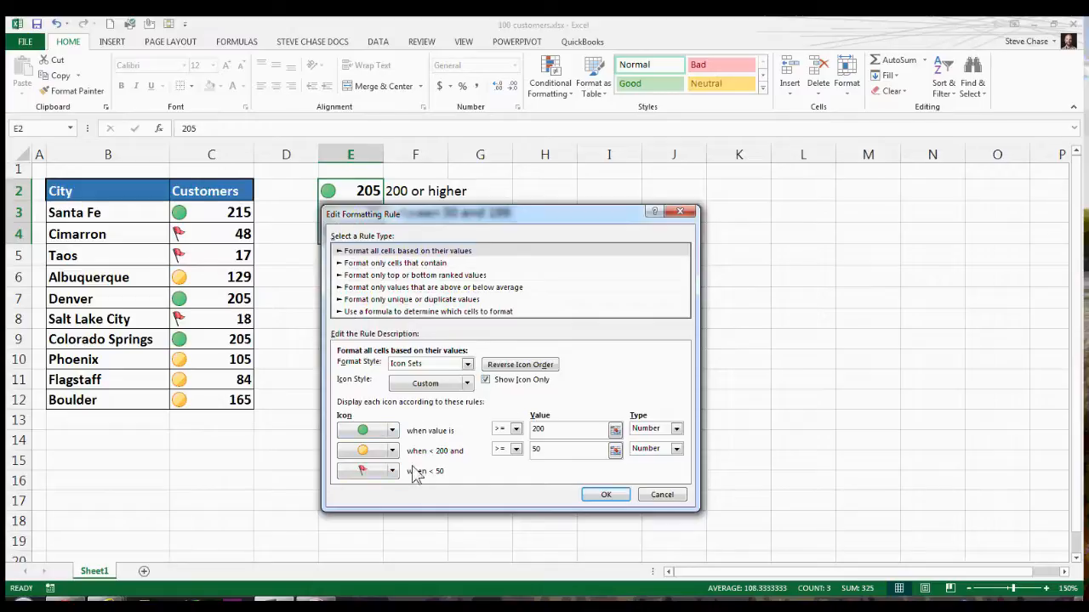
mouse_move(592, 490)
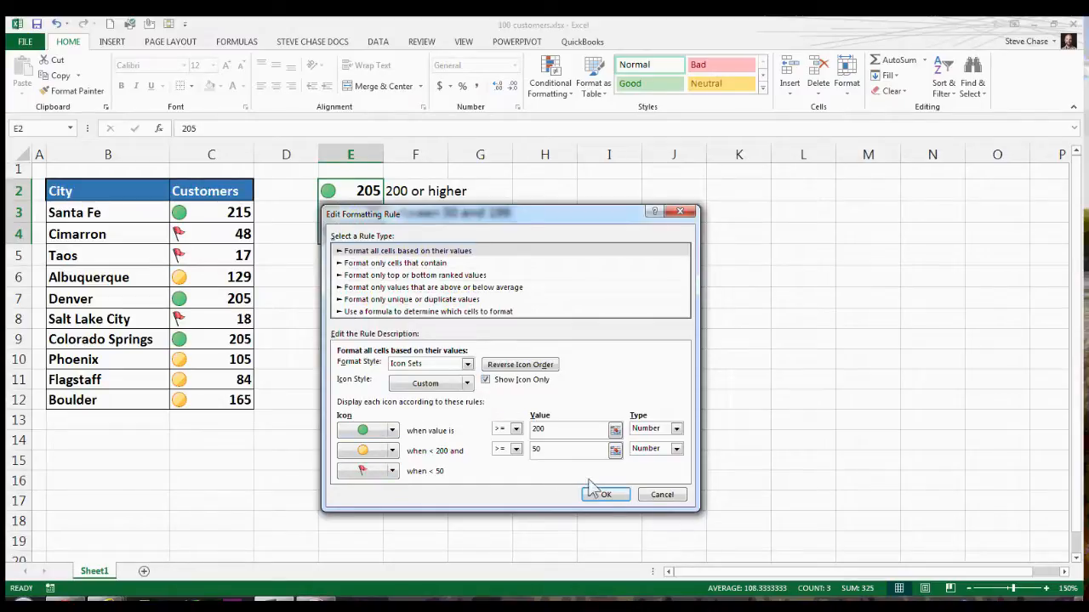
click(606, 493)
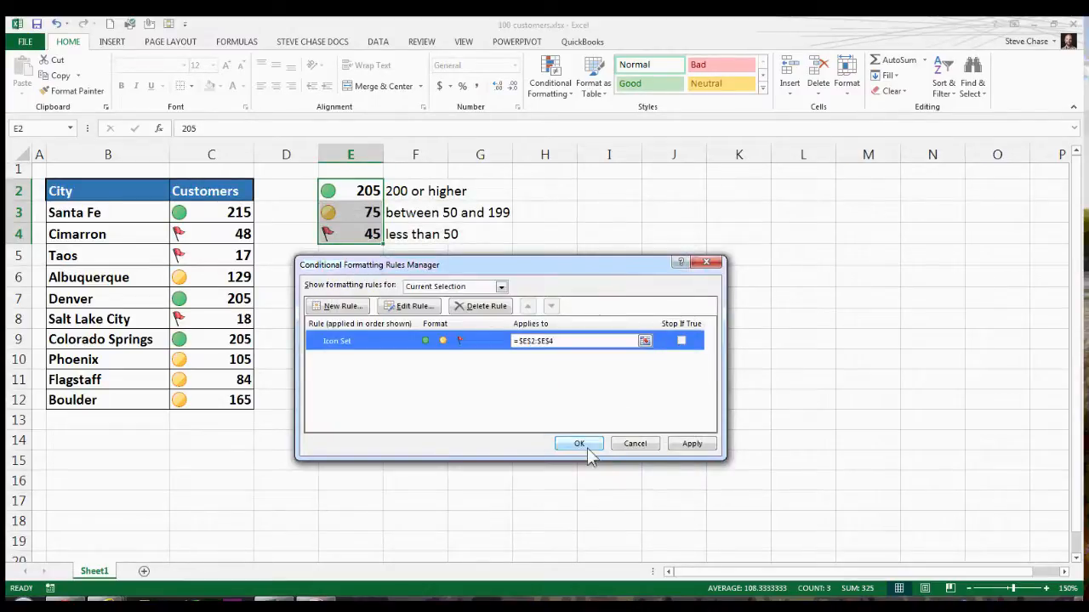
click(579, 442)
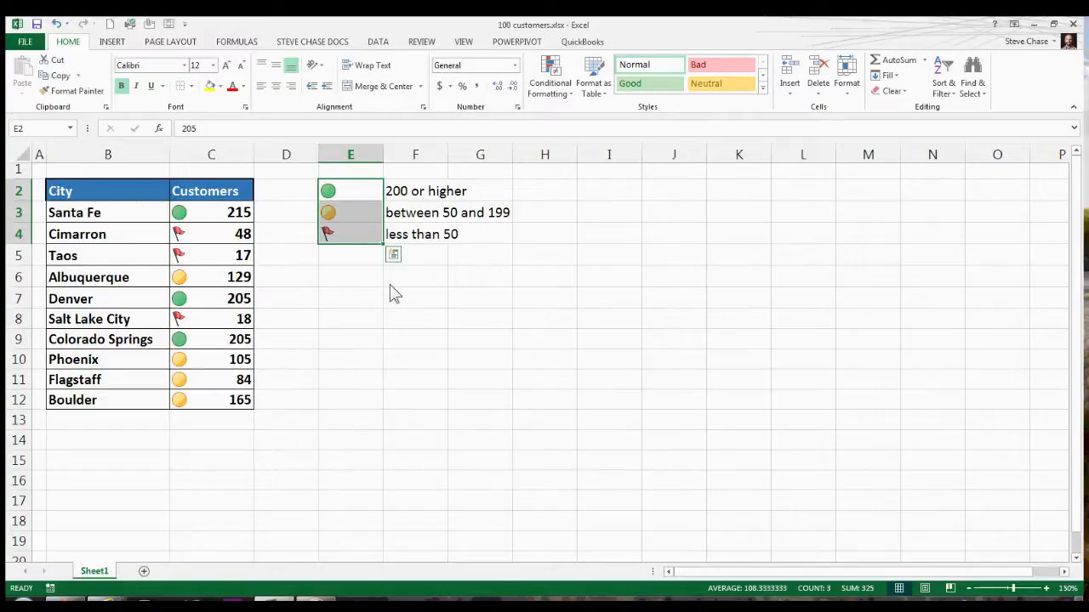
mouse_move(340, 221)
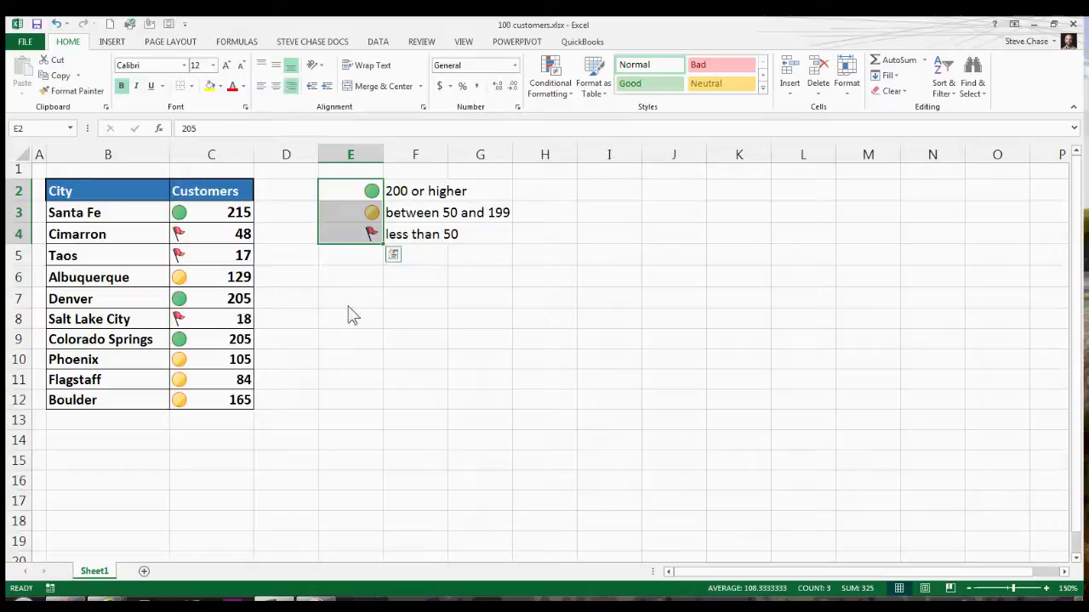
Step: Autofit column F so the legend's threshold descriptions beside the icons fit fully
click(351, 299)
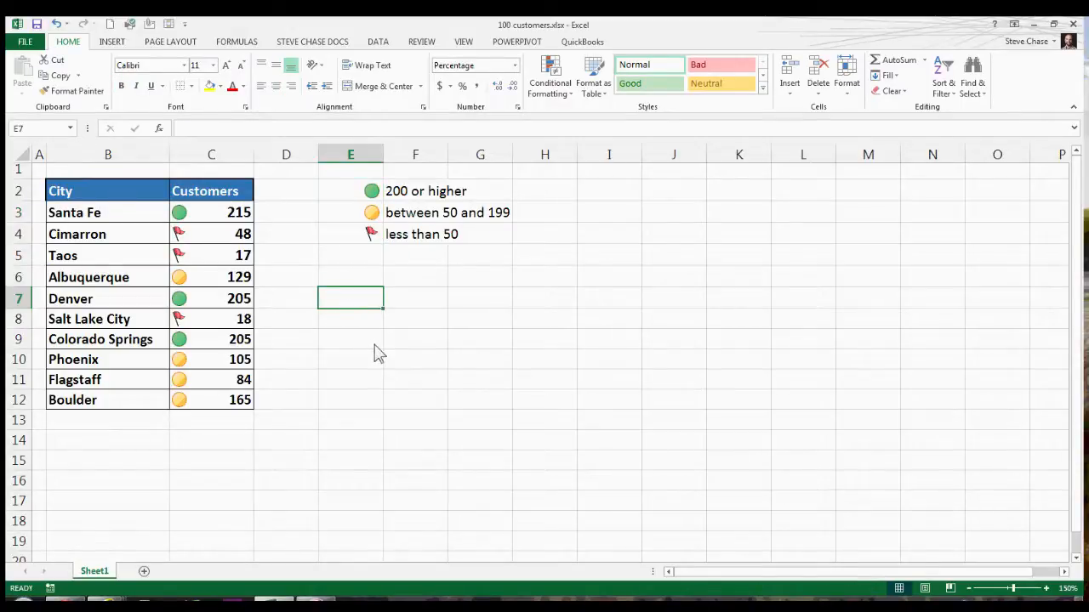
drag(350, 191, 415, 235)
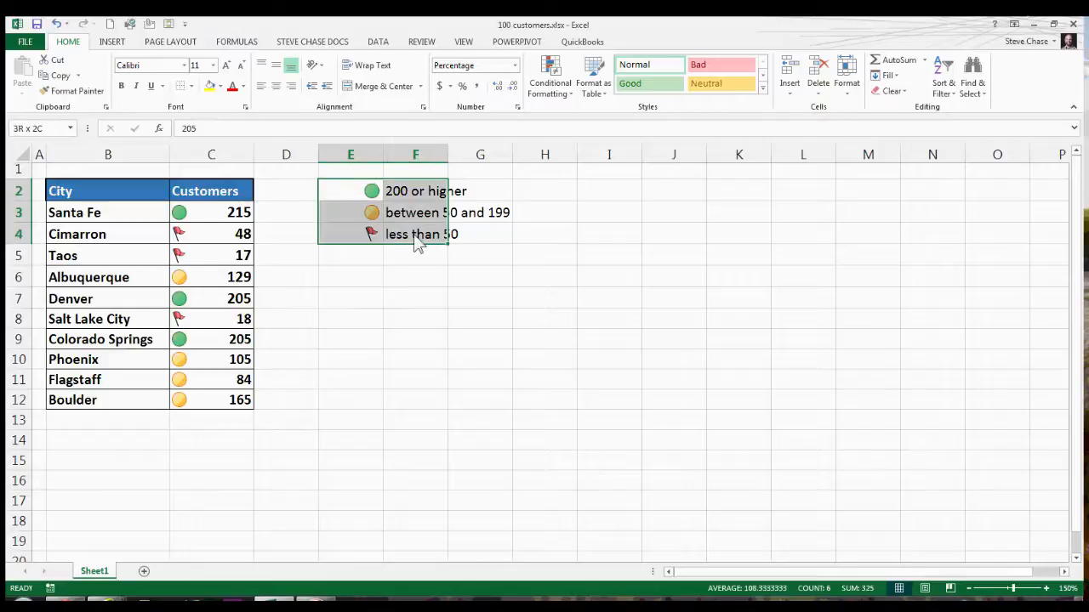
click(463, 297)
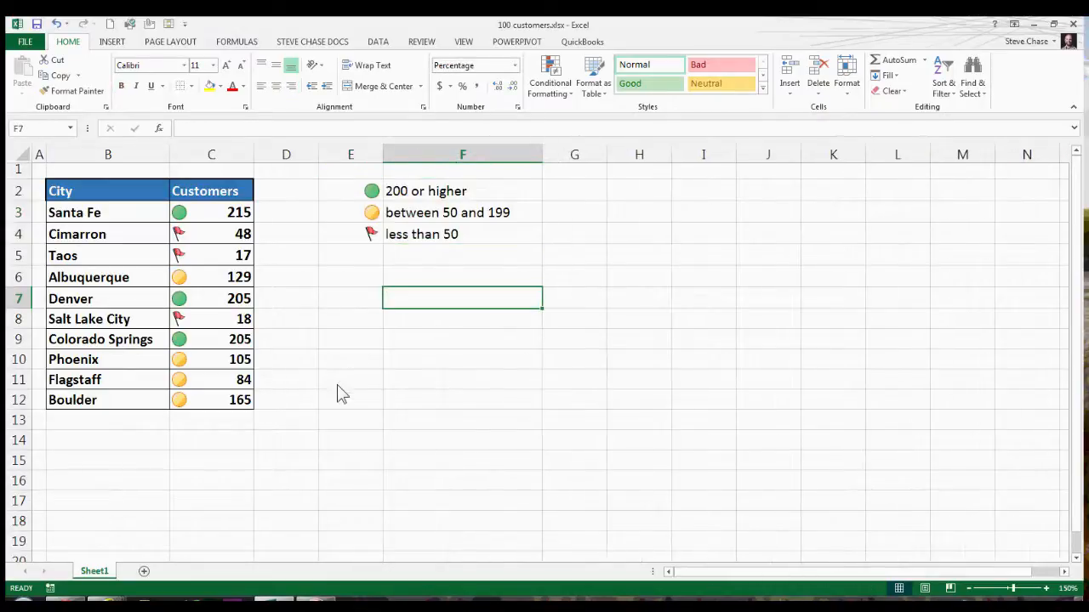
mouse_move(285, 388)
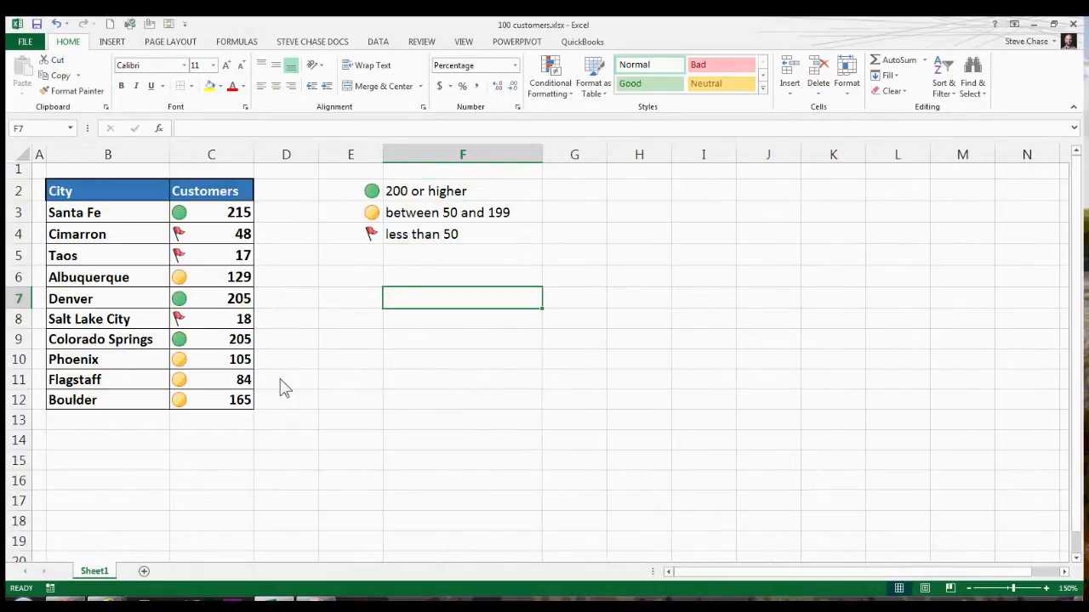
mouse_move(323, 340)
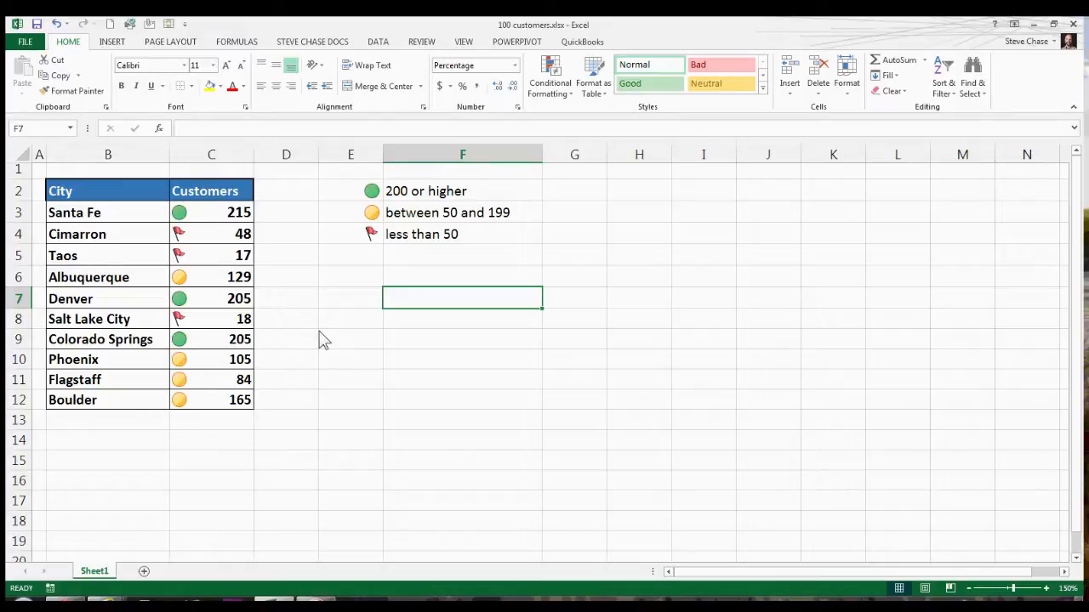